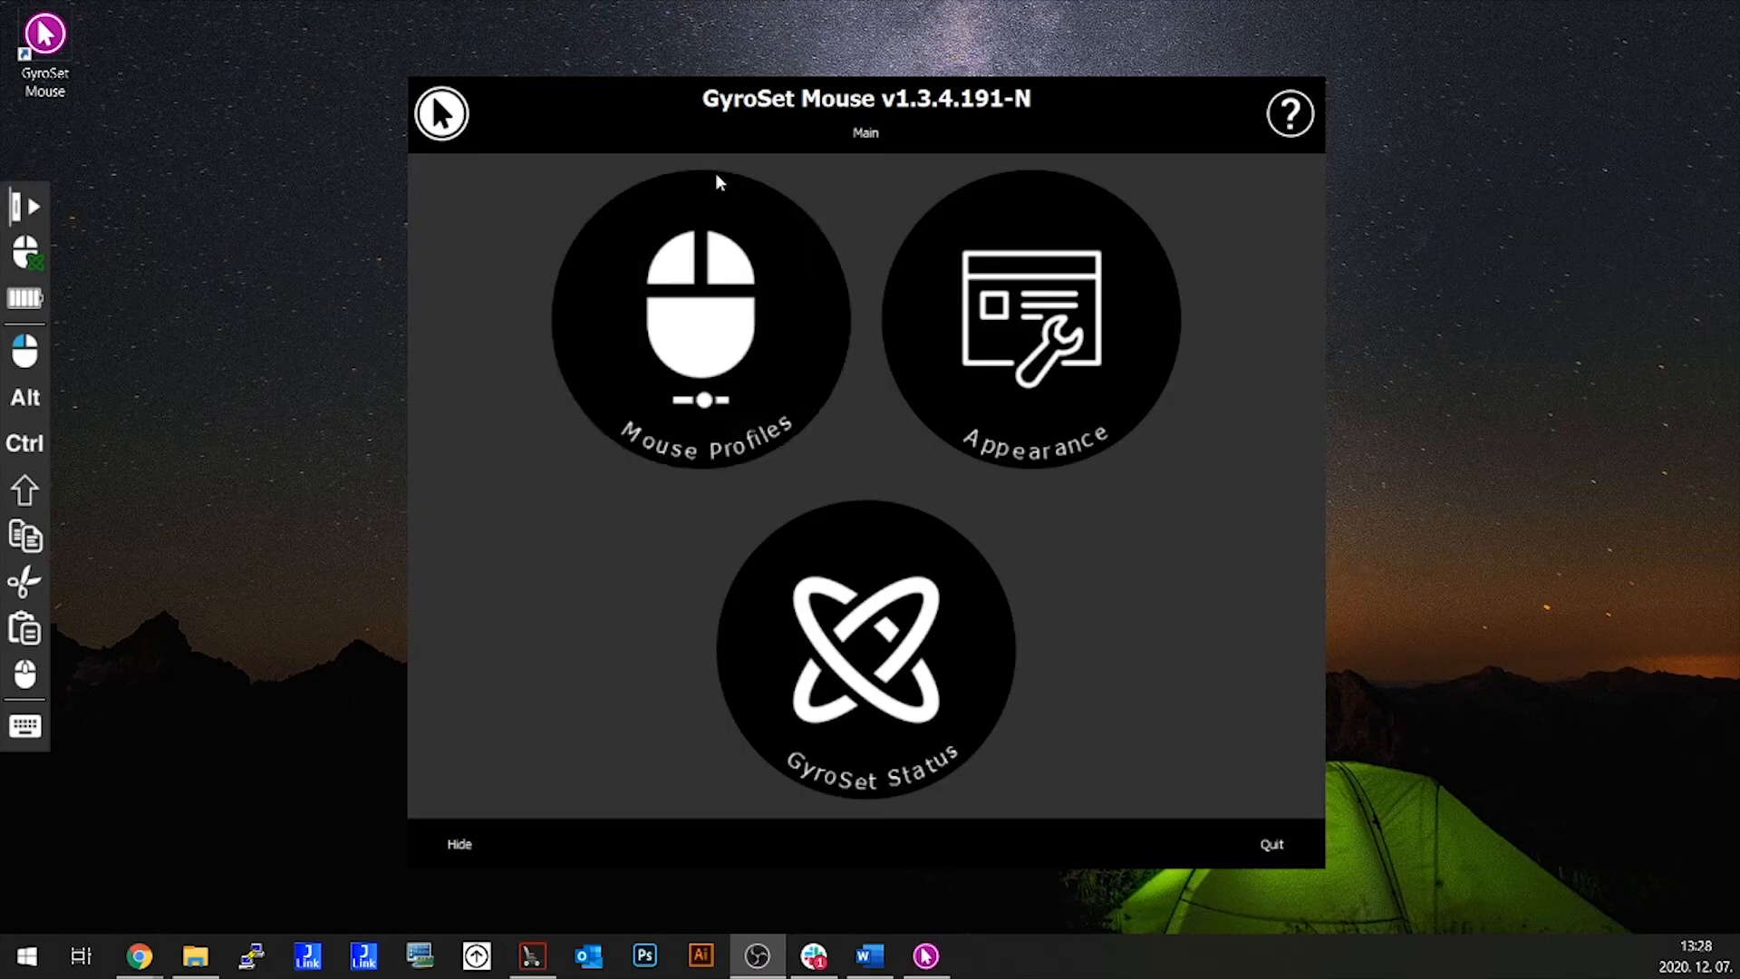
pyautogui.moveTo(1284, 175)
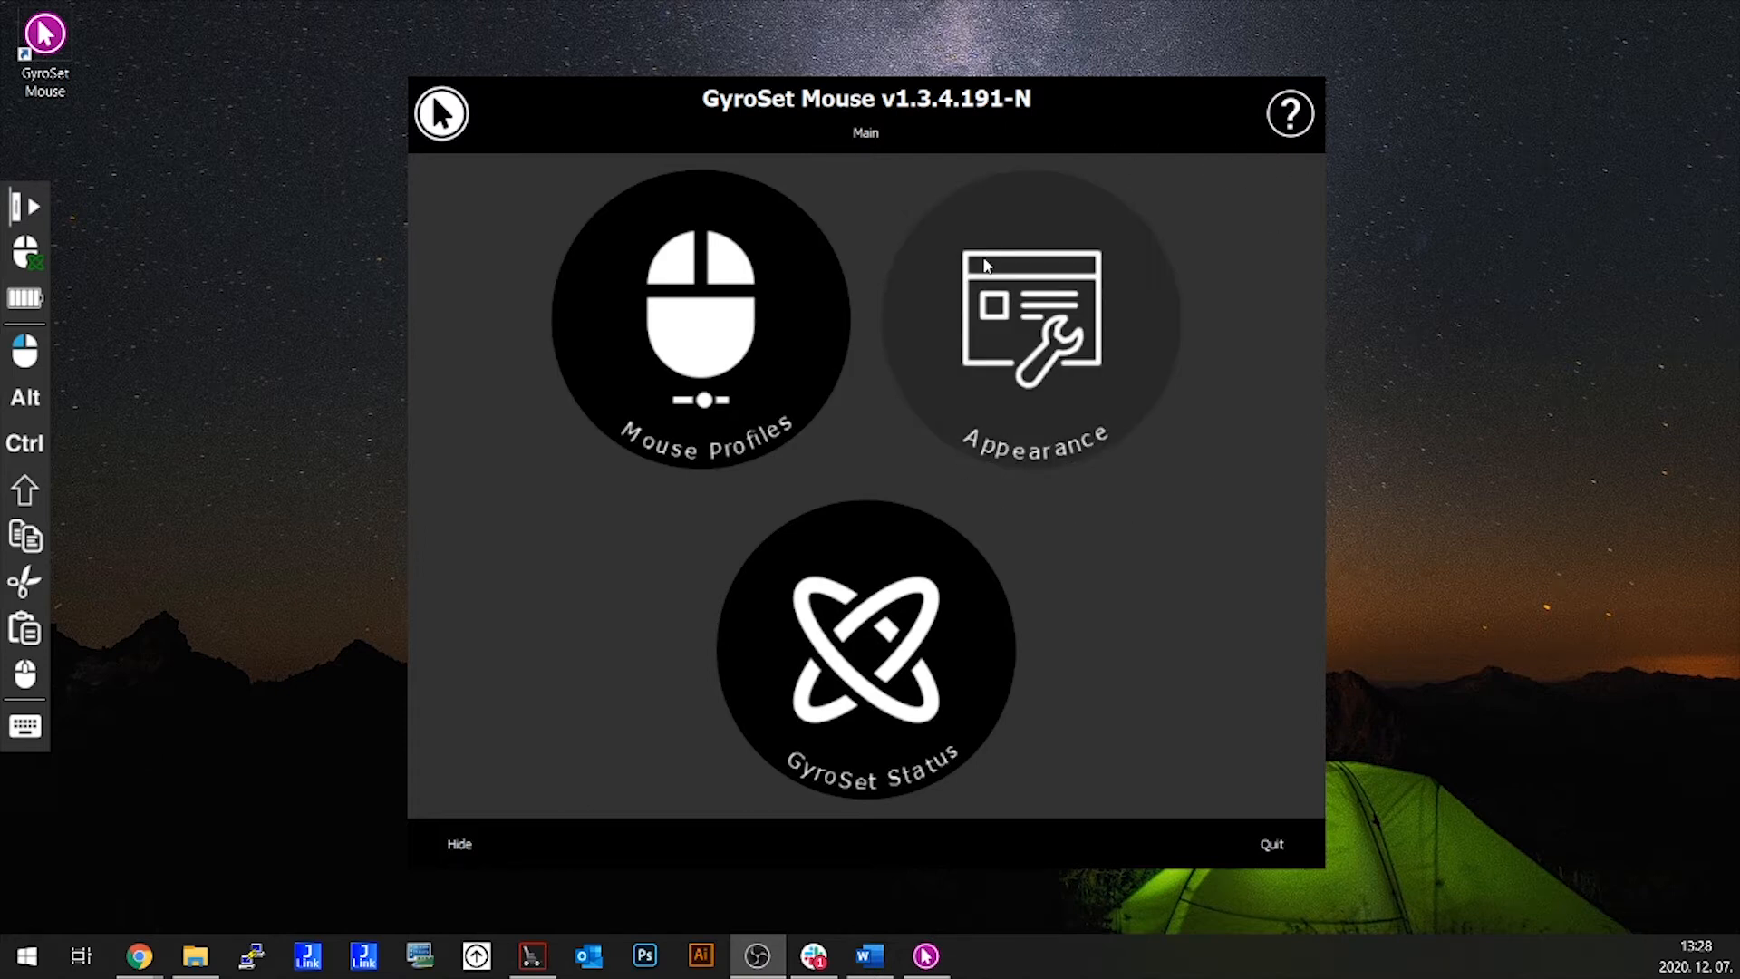
pyautogui.moveTo(658, 535)
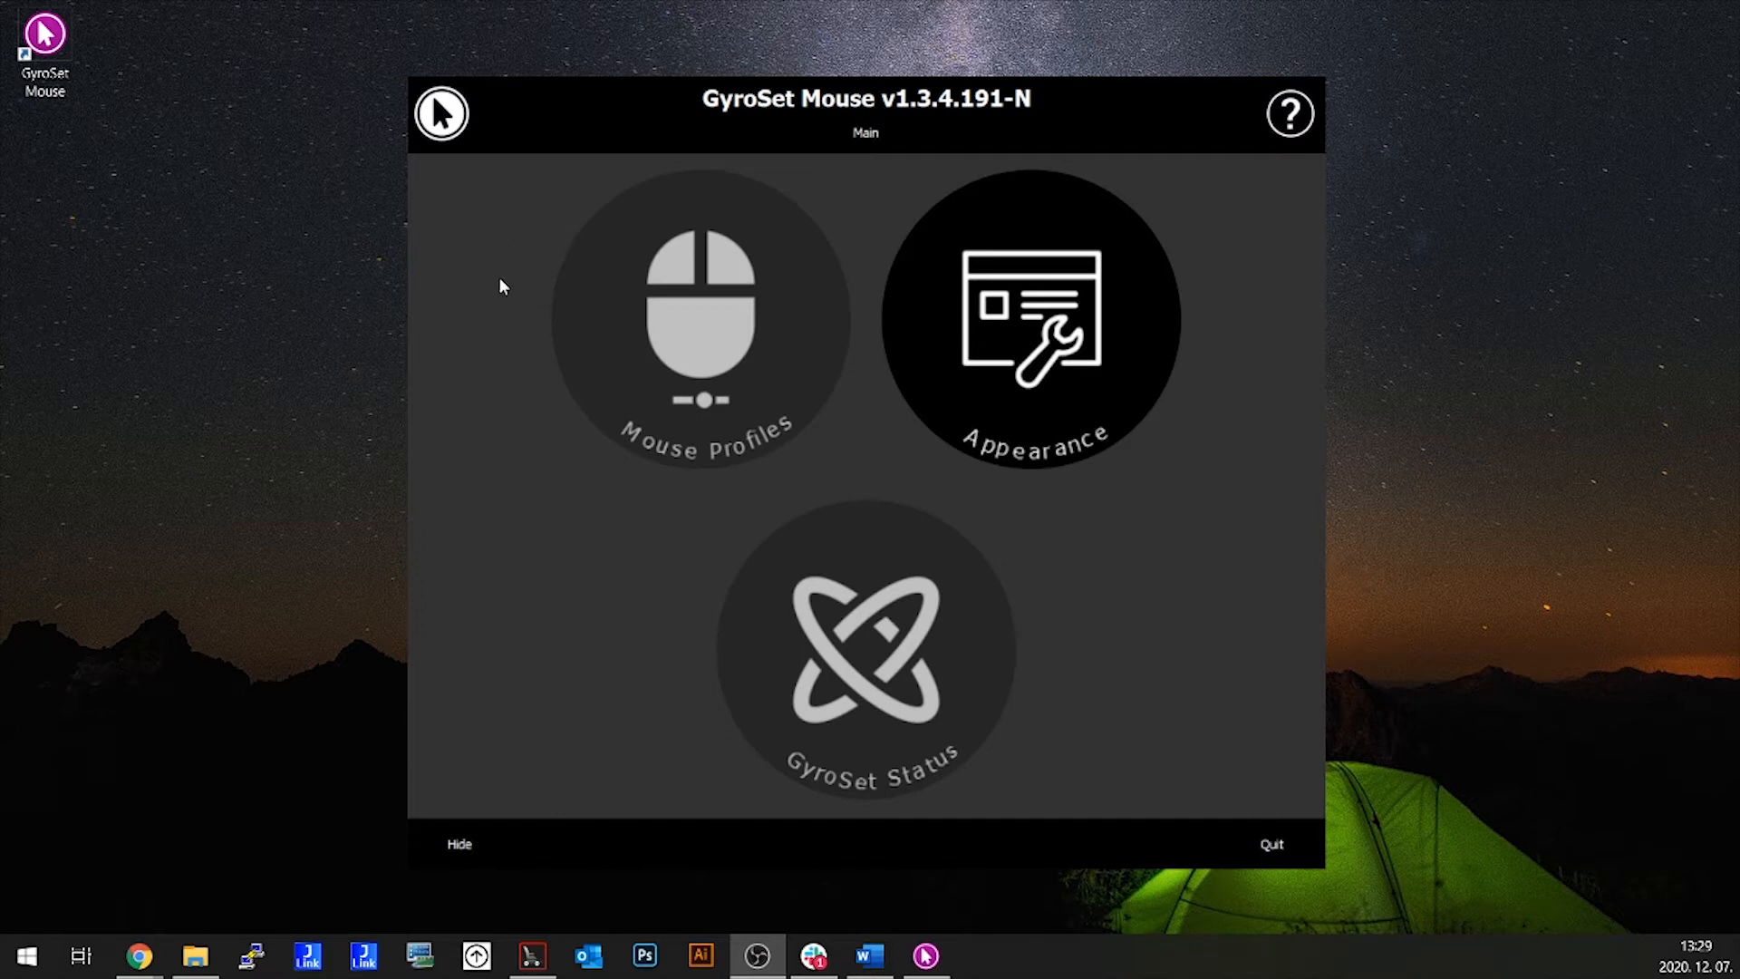
pyautogui.moveTo(597, 616)
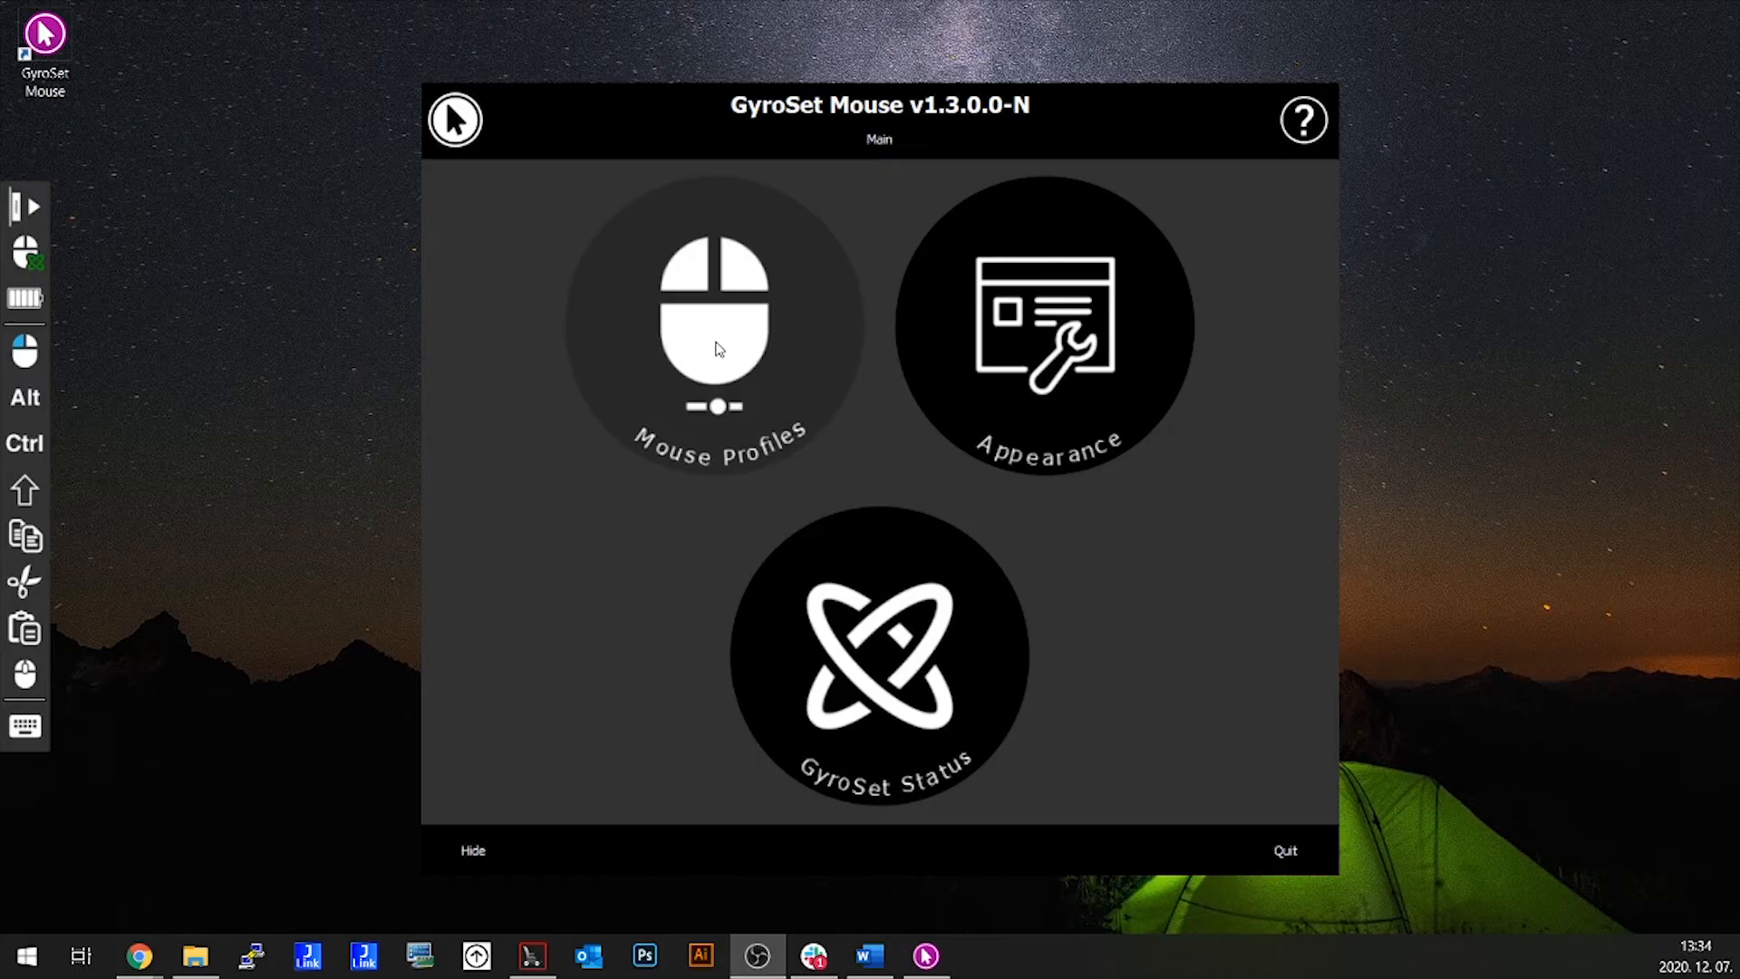
# - Open Mouse Profiles, preview Single Keystroke mode, then return the default profile to Relative mode
pyautogui.click(716, 333)
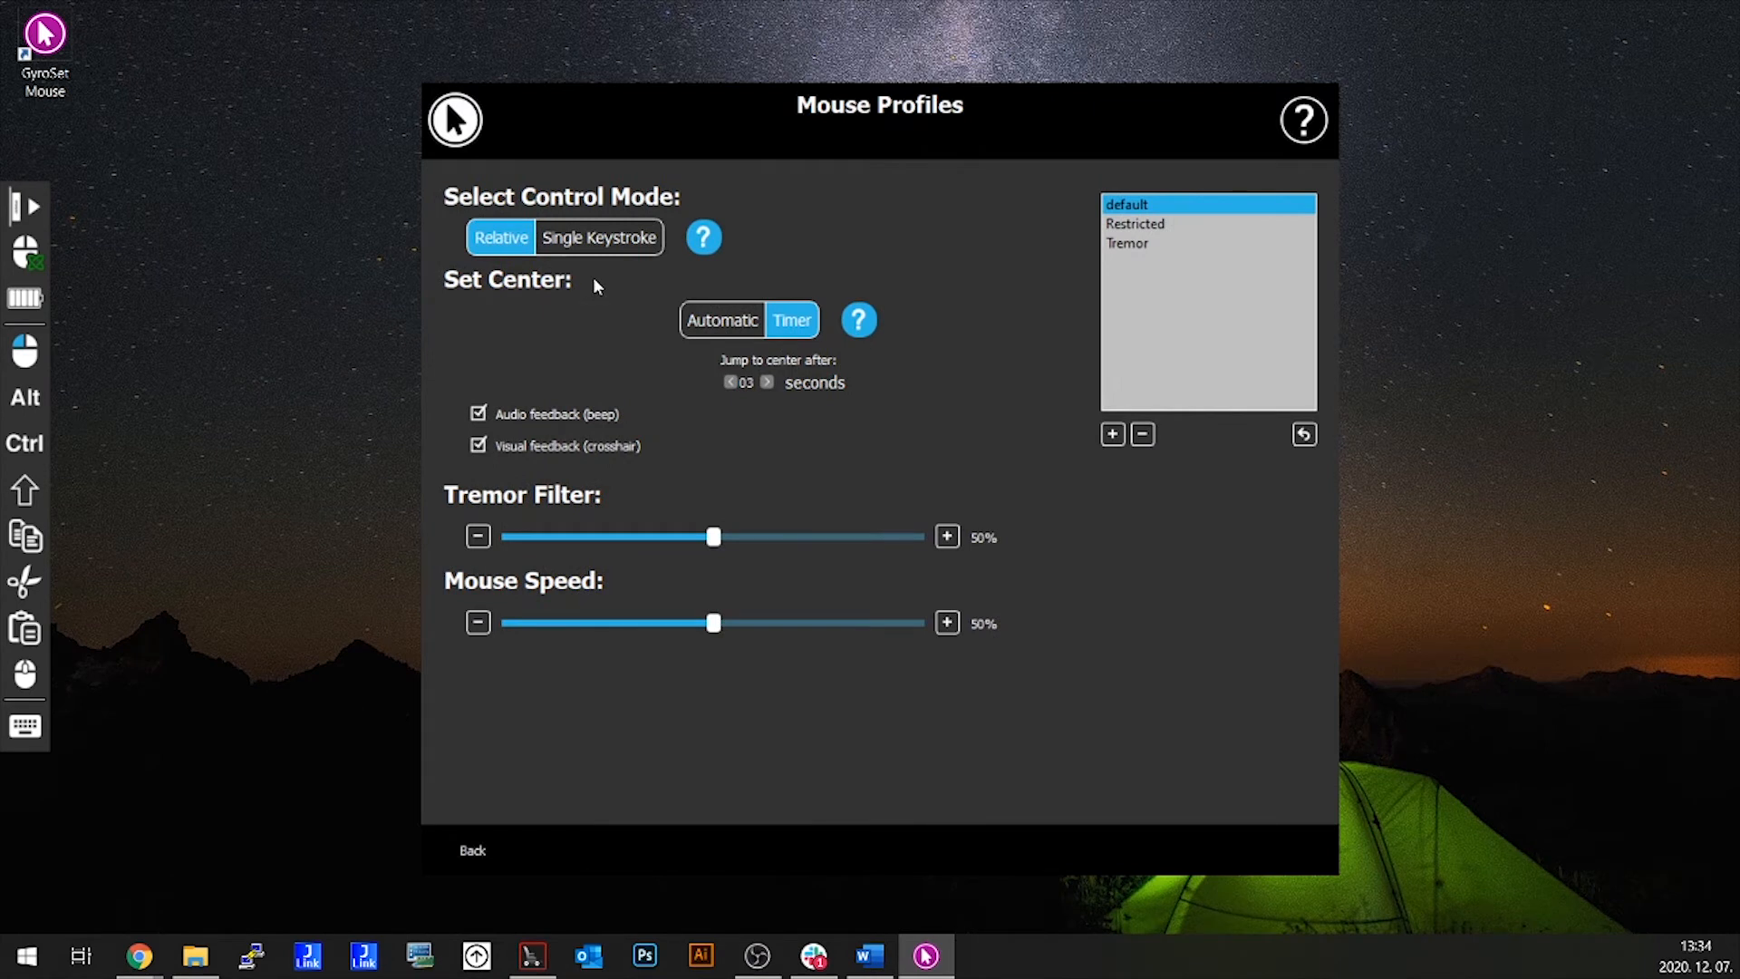
pyautogui.click(599, 237)
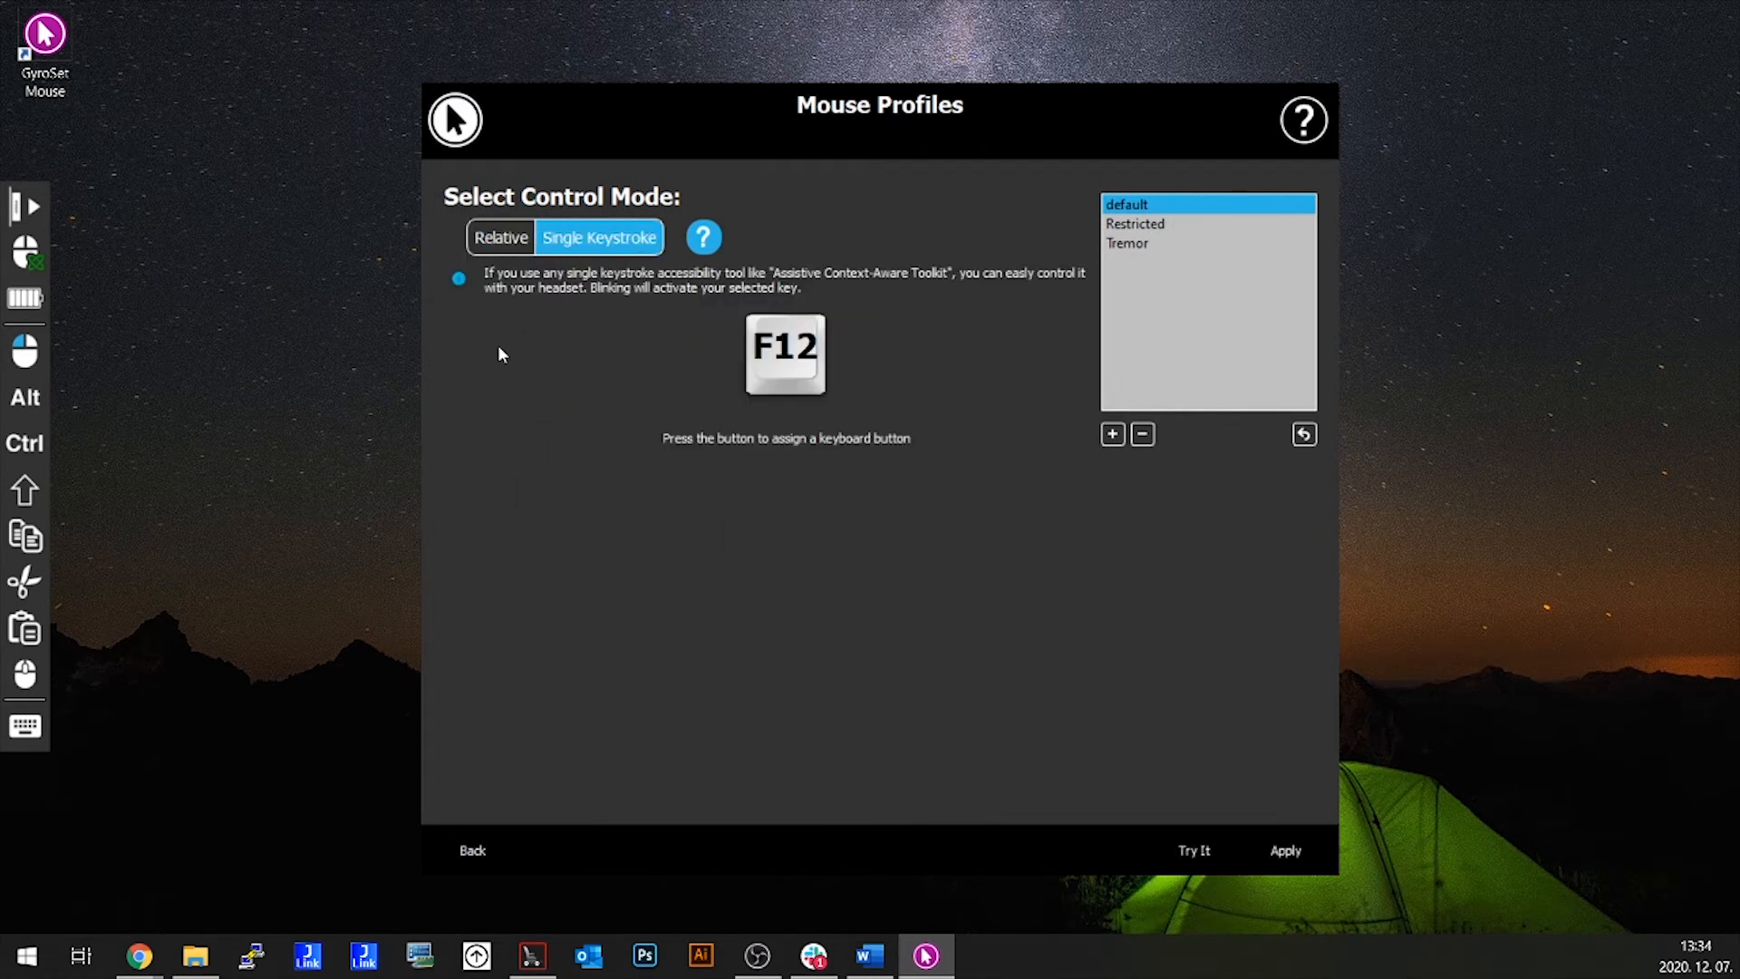
pyautogui.moveTo(498, 350)
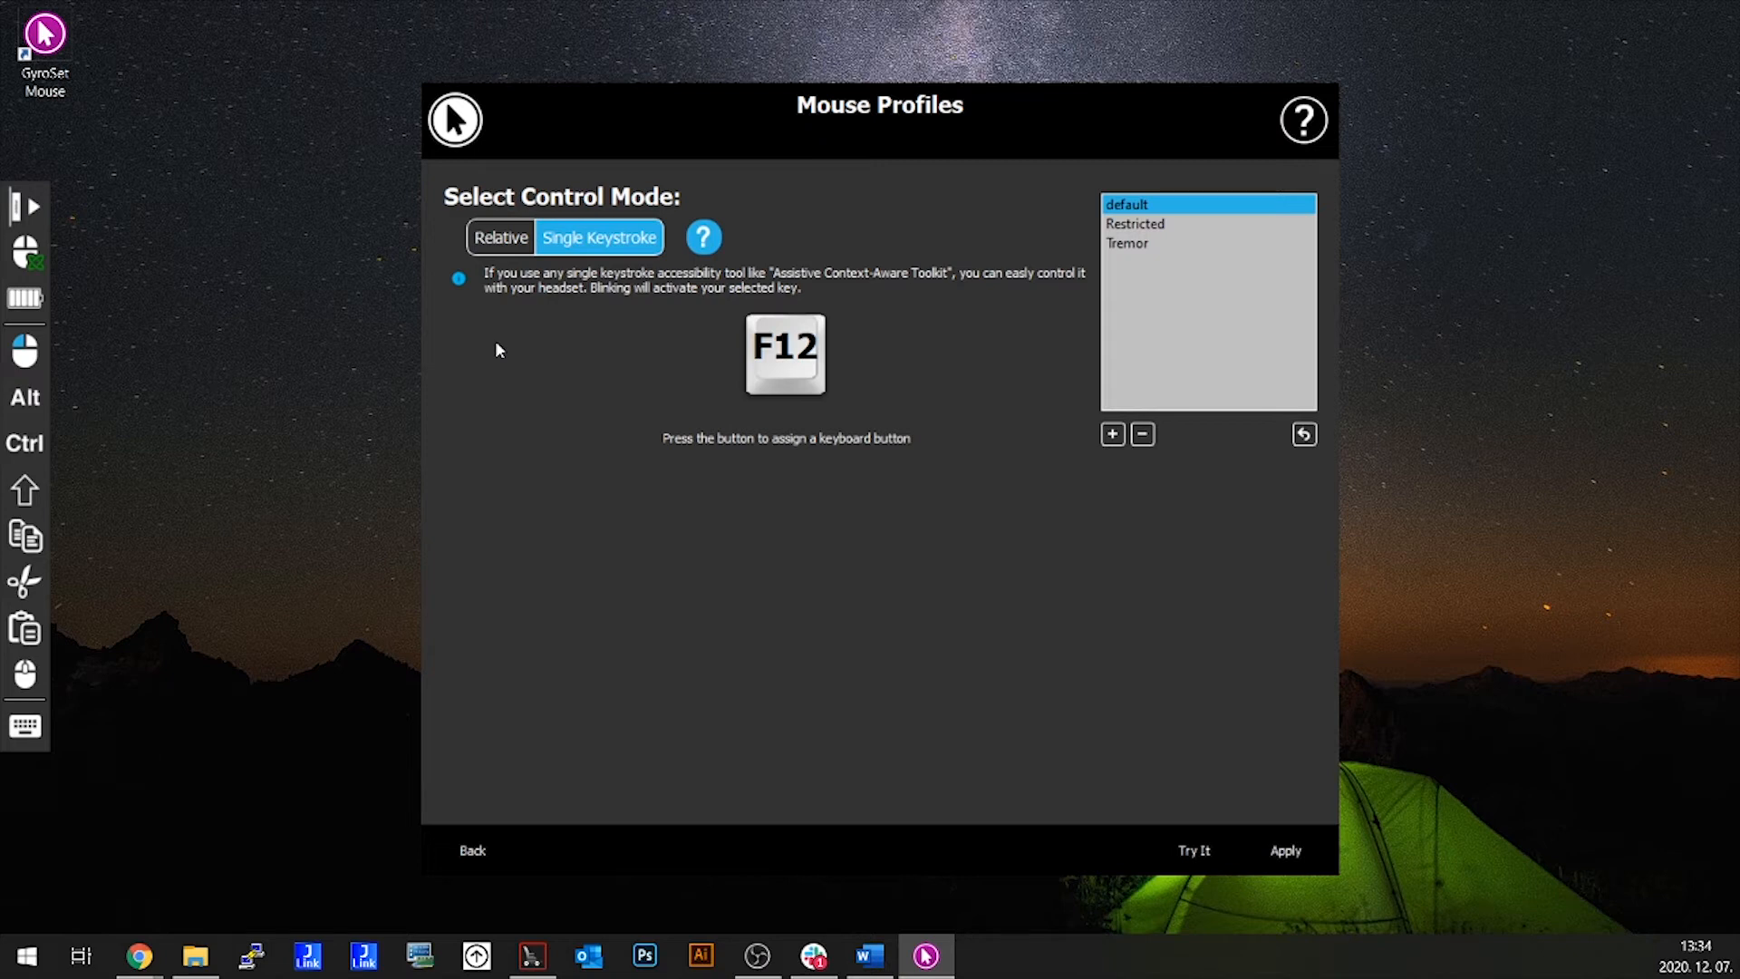
pyautogui.click(499, 237)
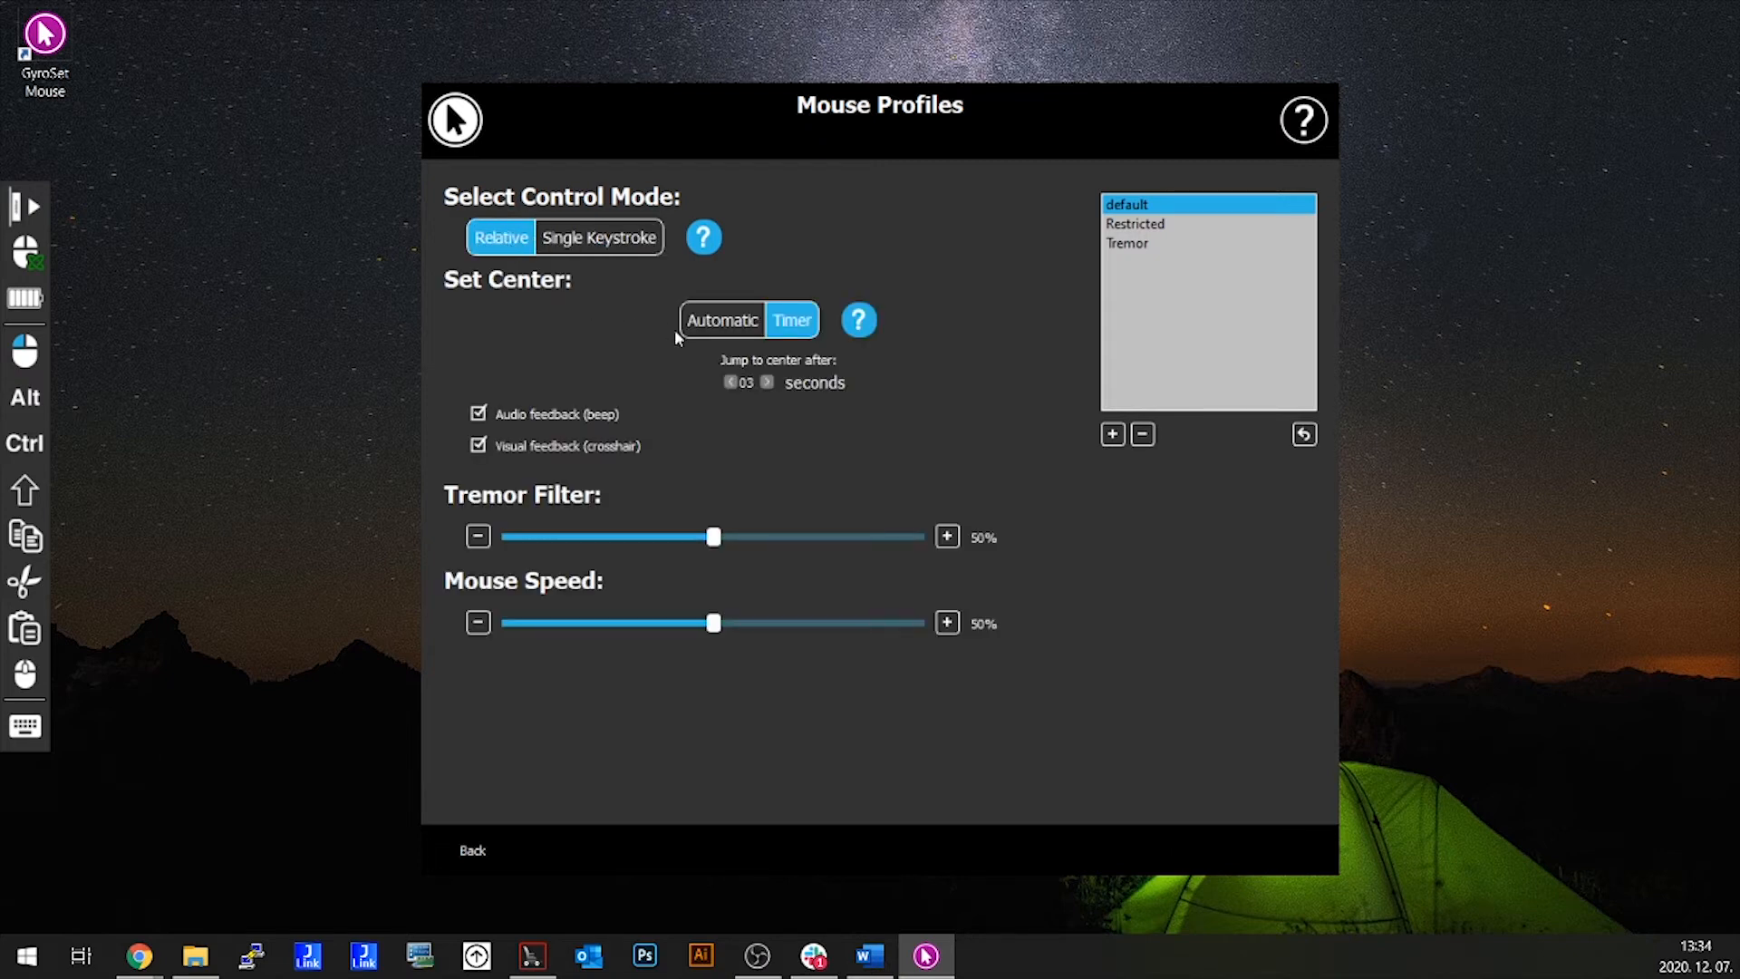
pyautogui.click(722, 320)
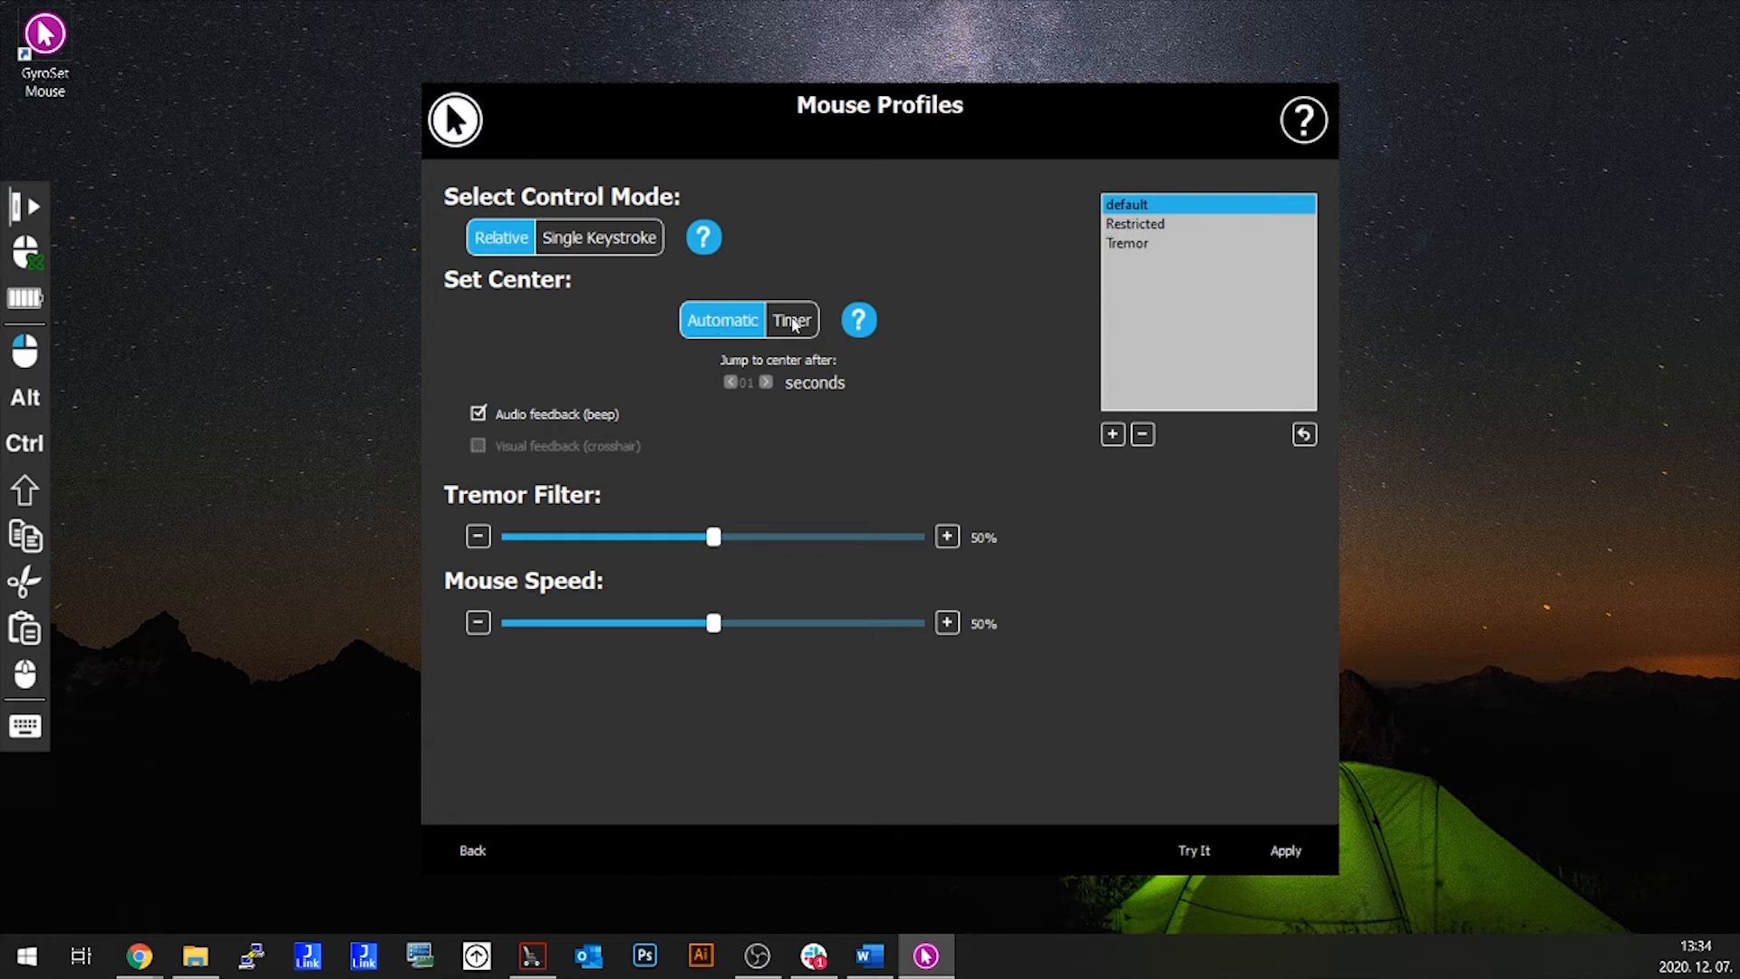
pyautogui.click(792, 319)
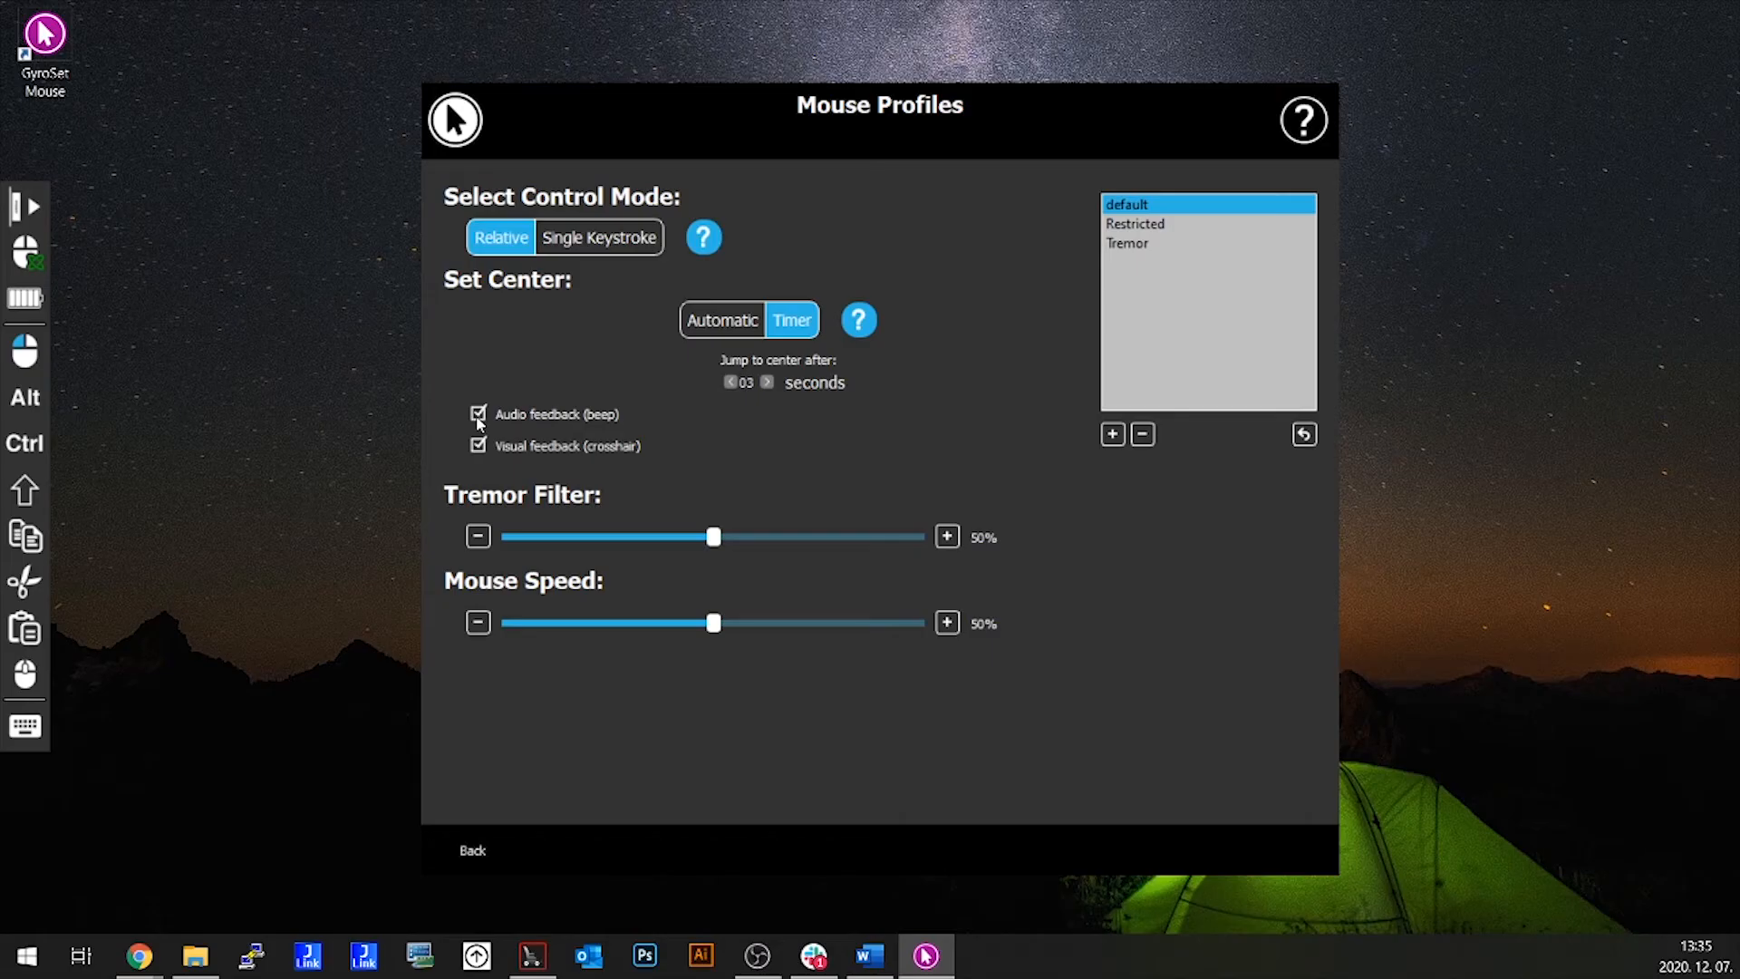
pyautogui.click(478, 414)
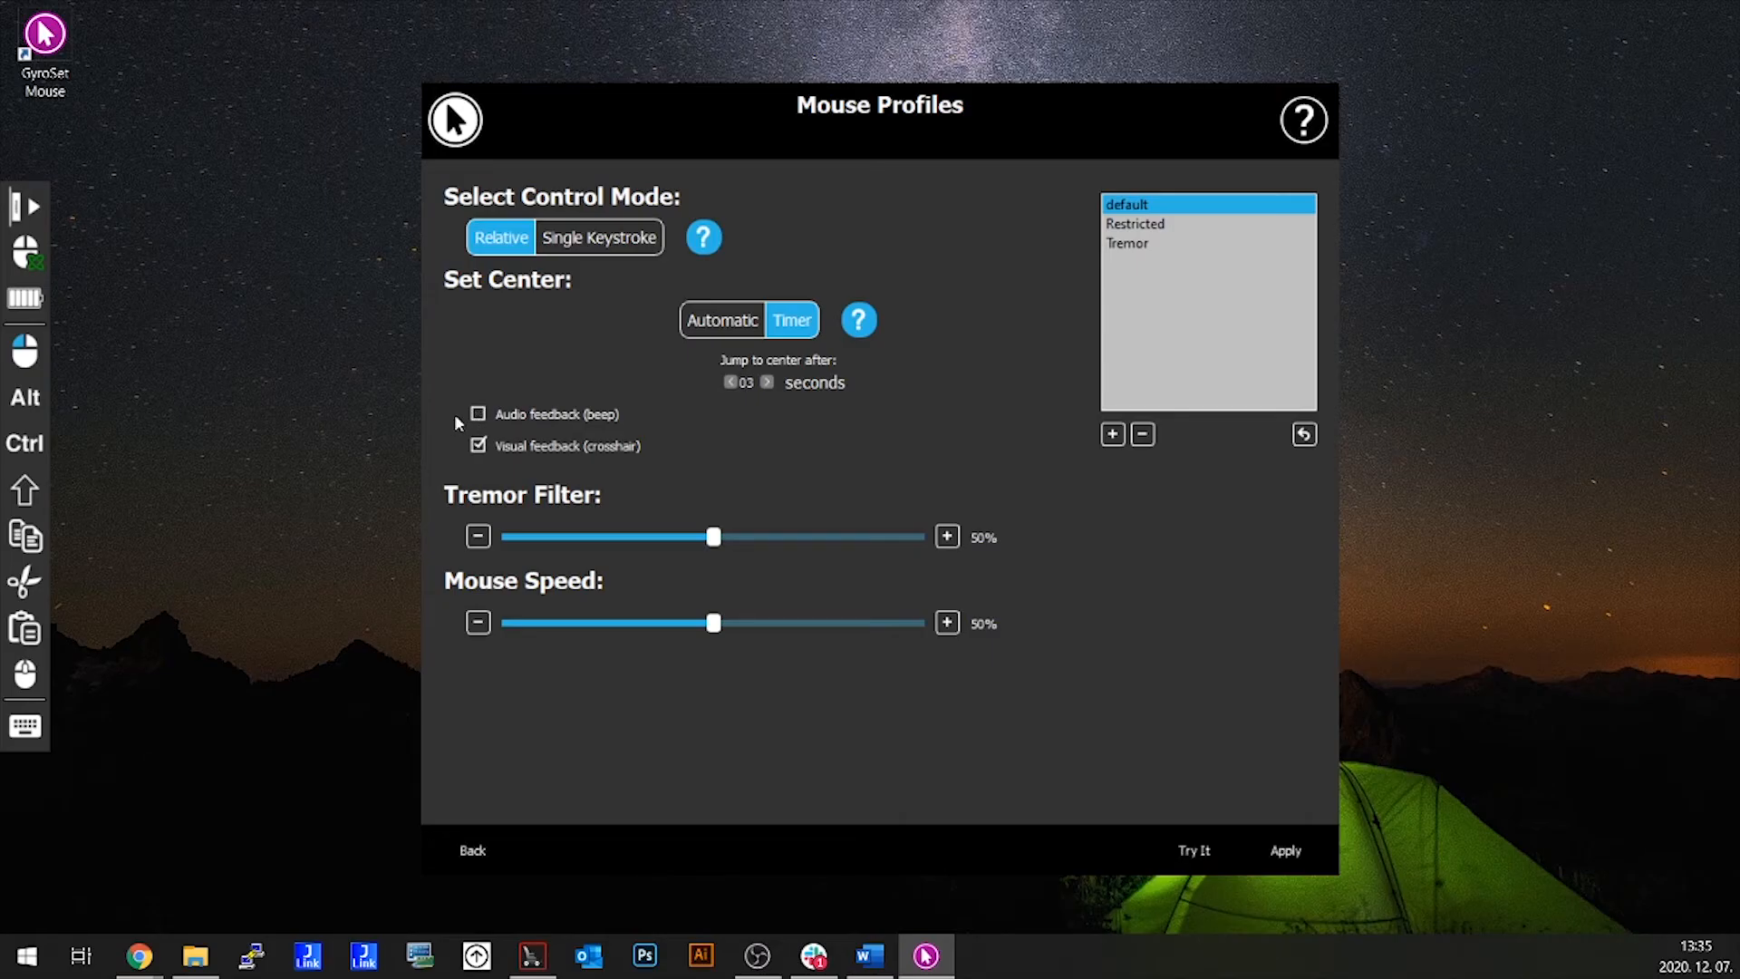
pyautogui.click(479, 414)
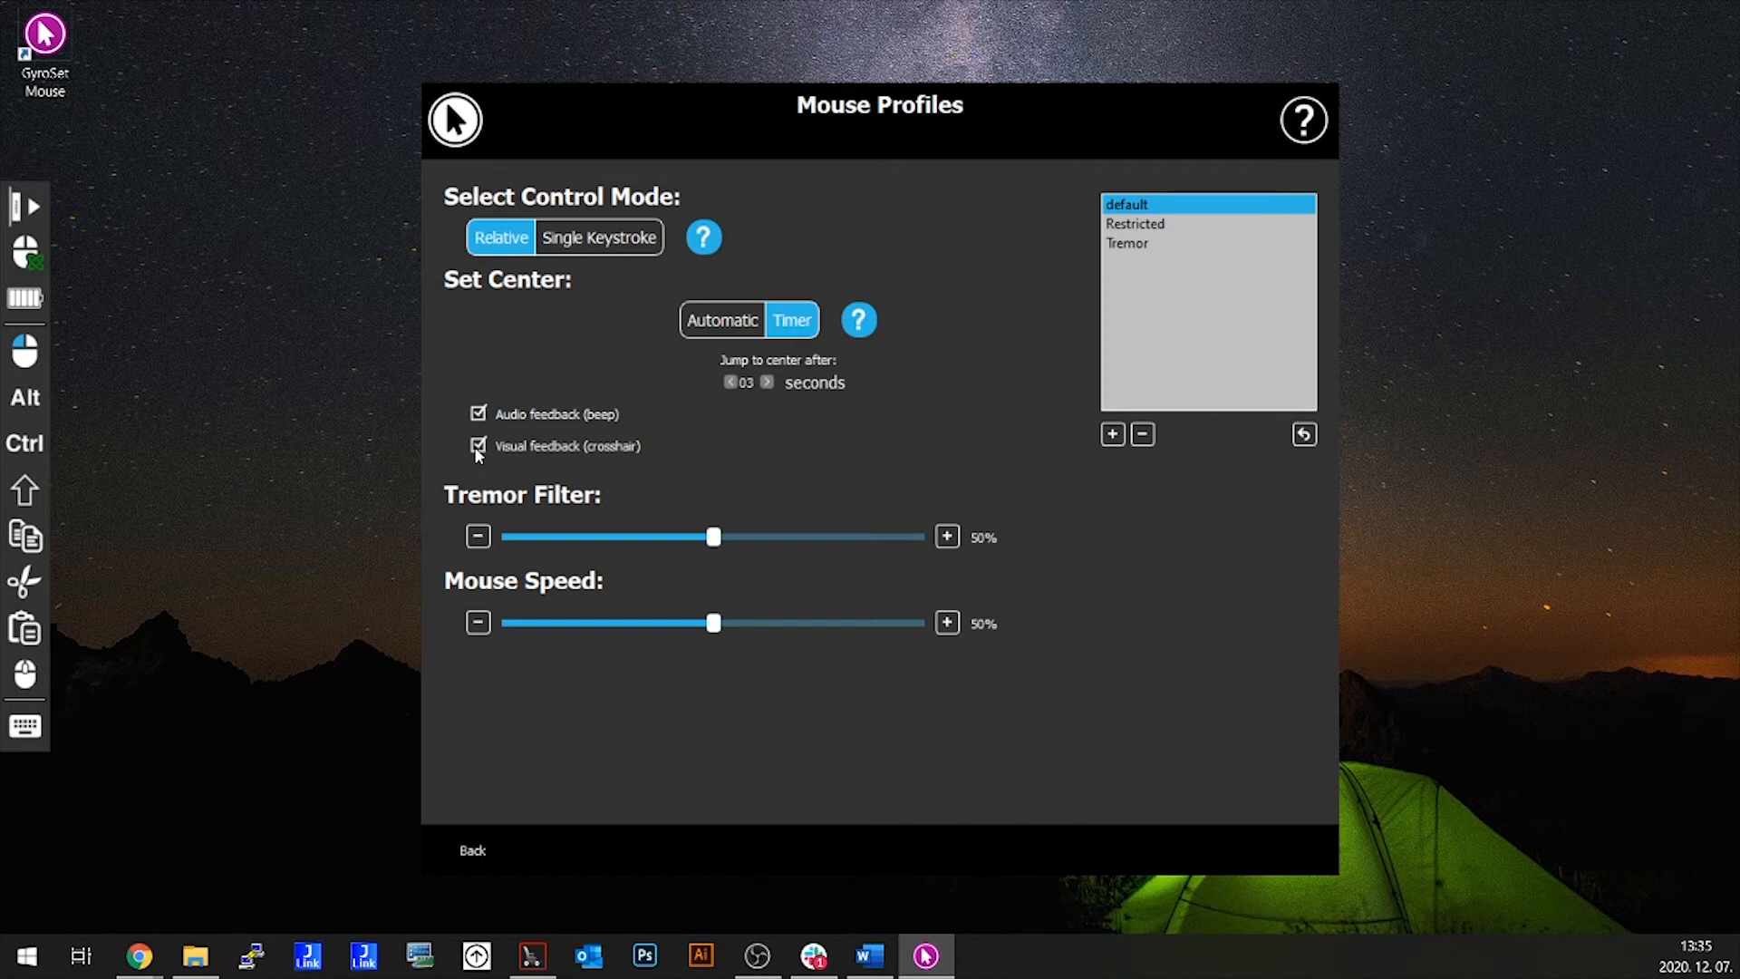
pyautogui.click(478, 445)
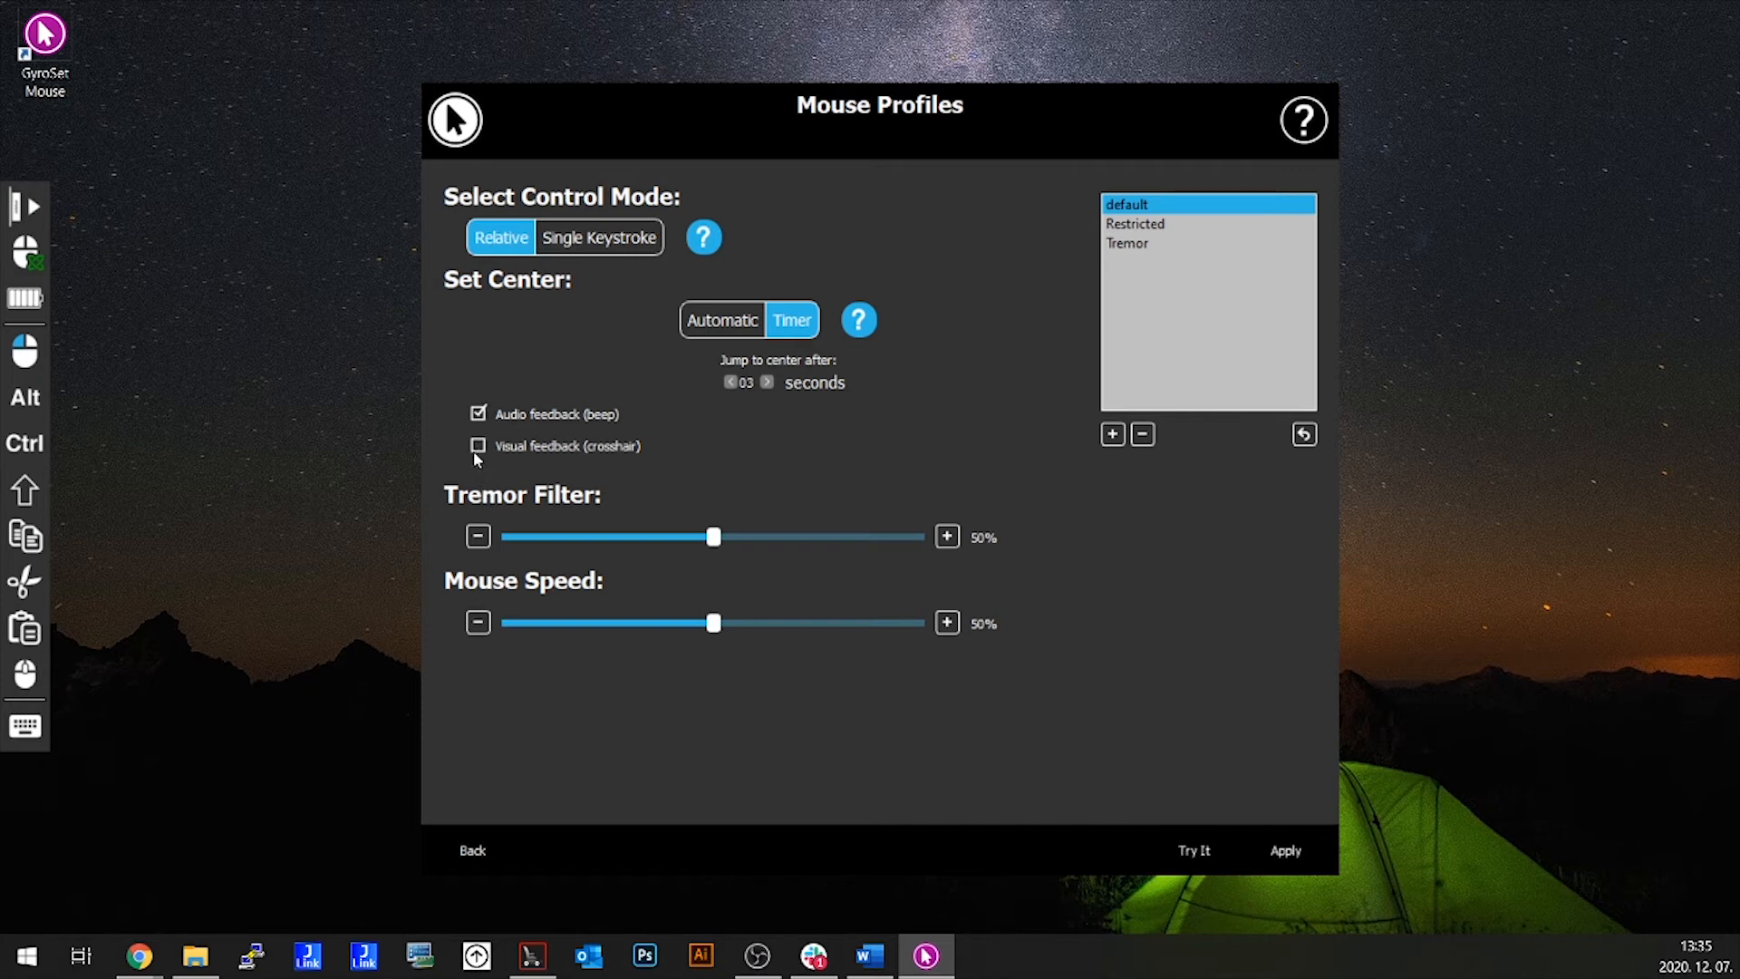
pyautogui.click(479, 445)
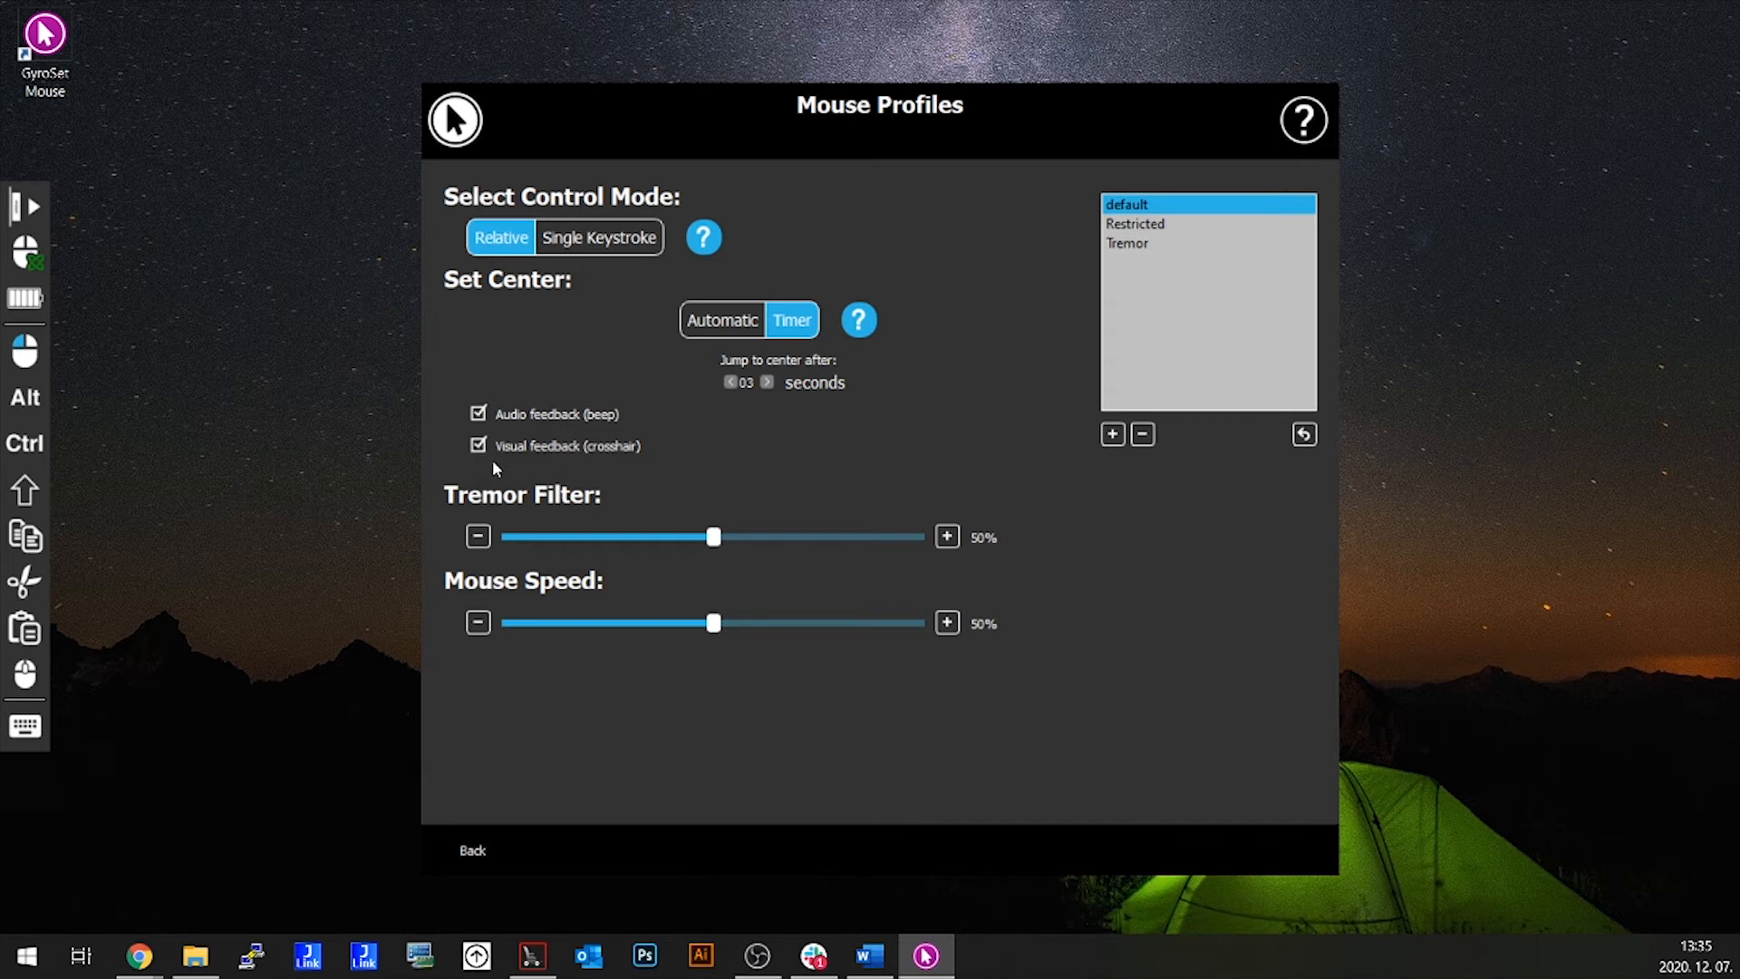
pyautogui.moveTo(711, 503)
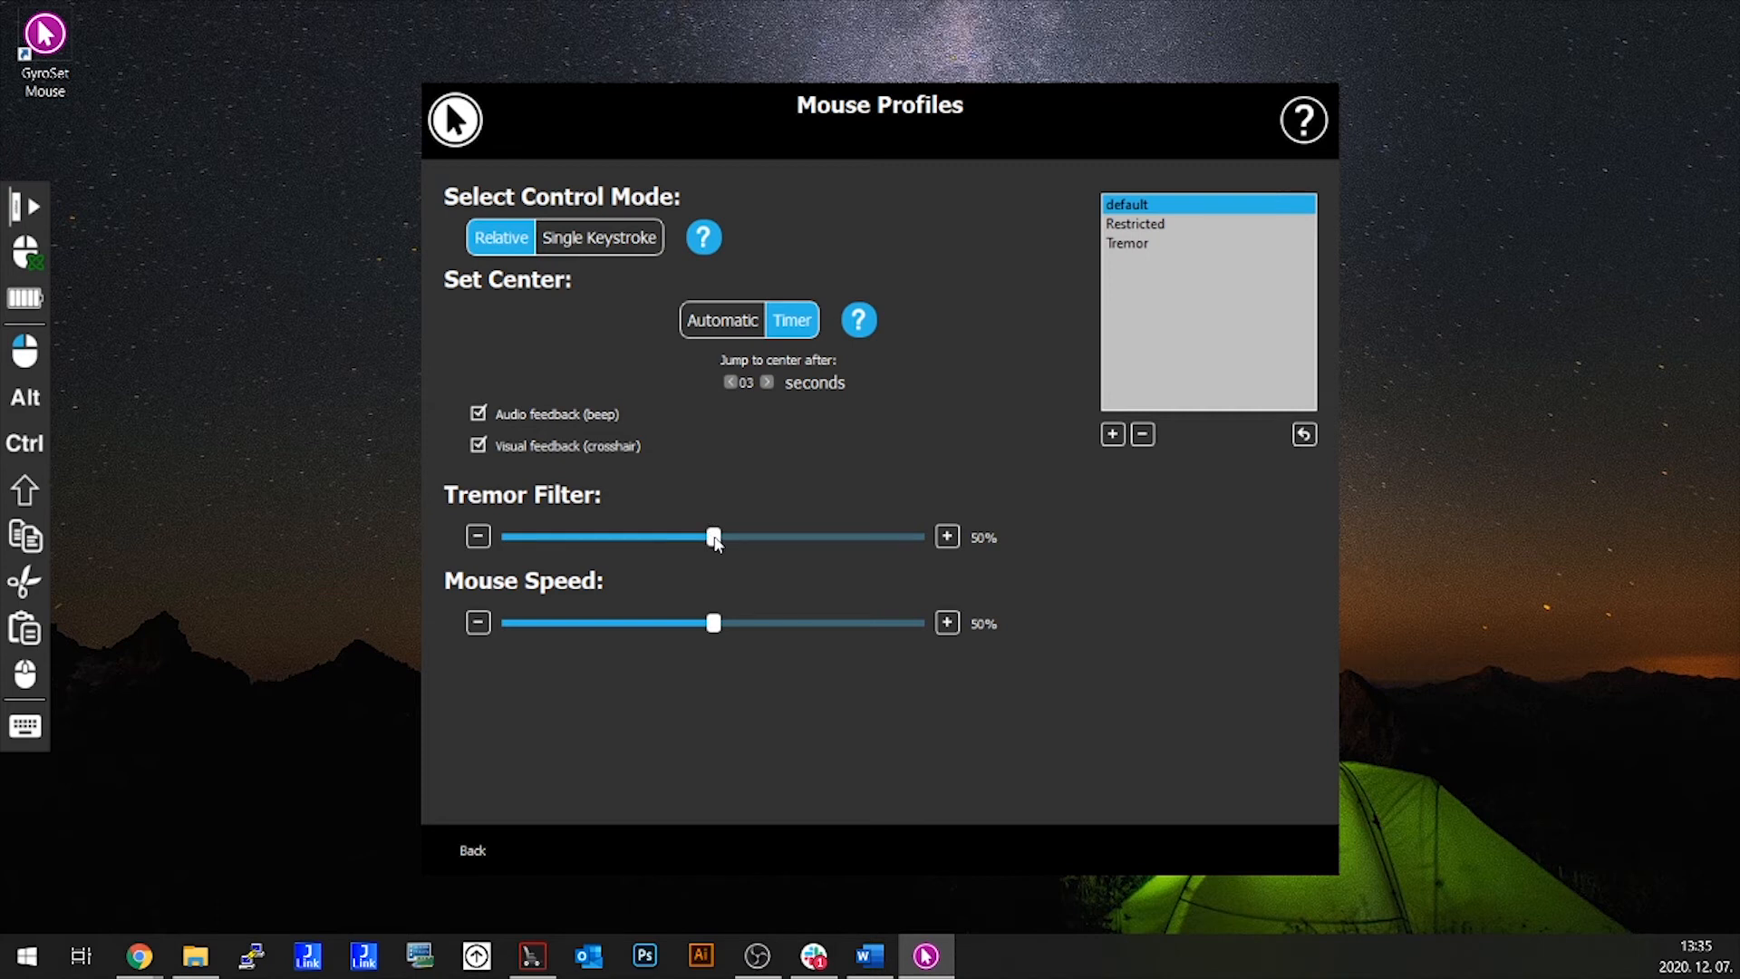
# - Raise the Tremor Filter slider from 67% to 71%, and lower Mouse Speed to 24%
pyautogui.moveTo(713, 536); pyautogui.dragTo(782, 535)
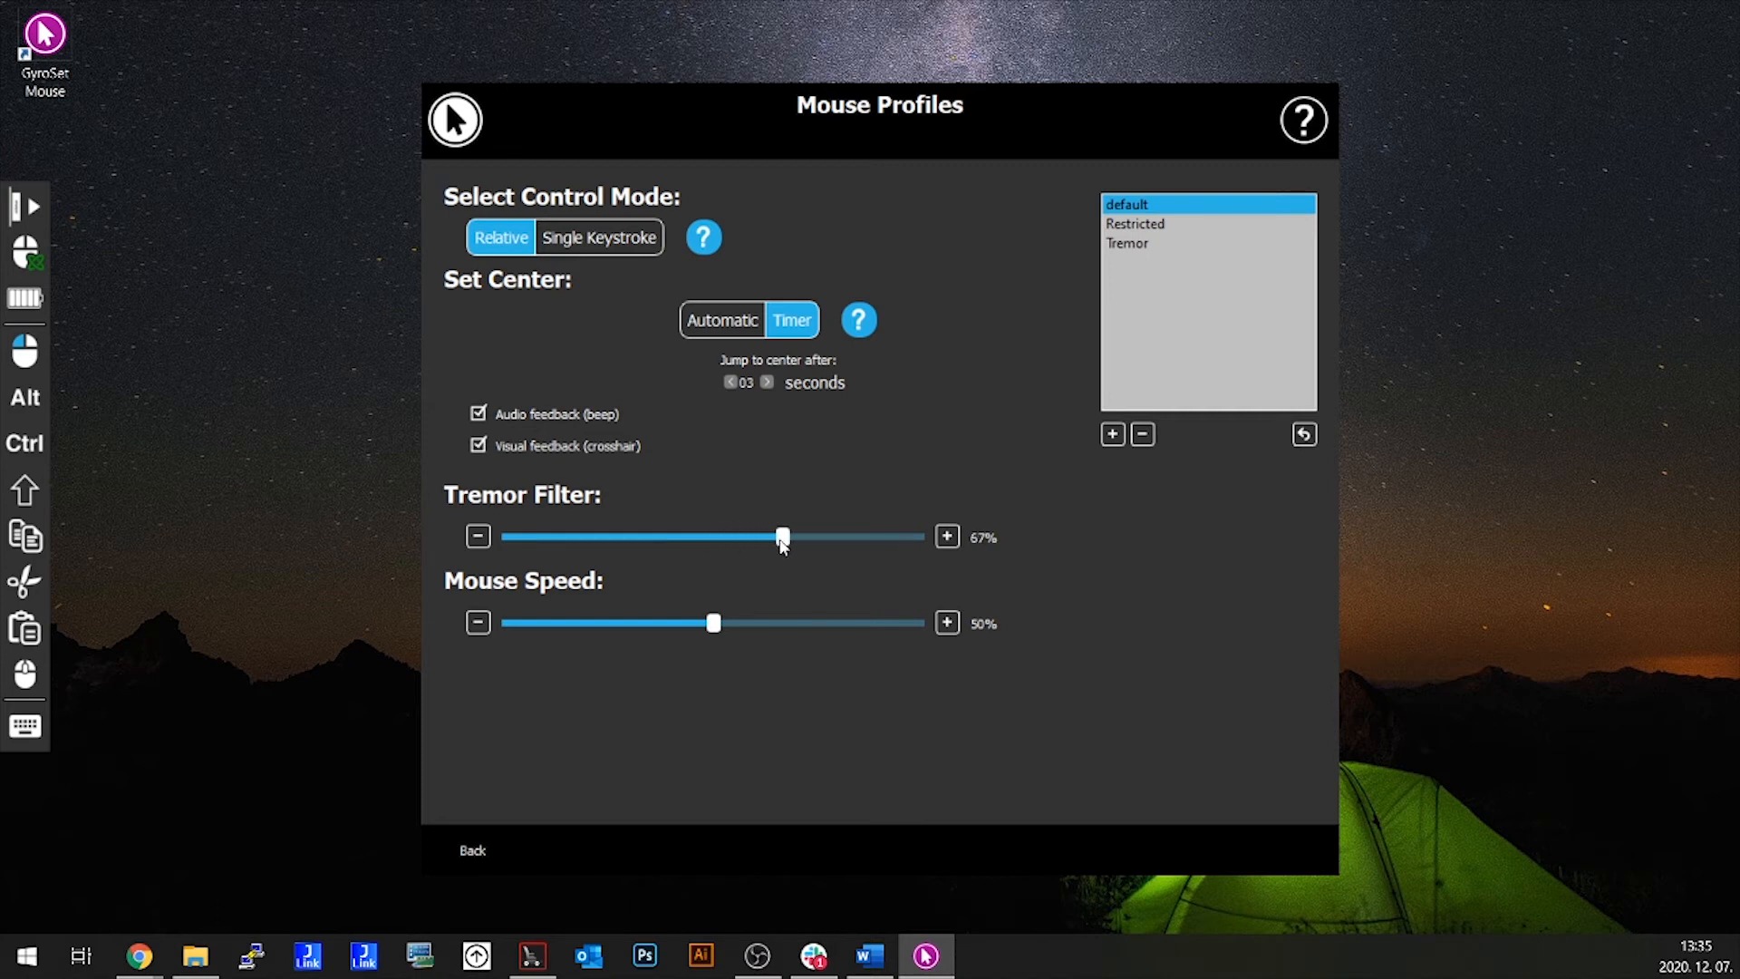
pyautogui.moveTo(782, 536); pyautogui.dragTo(799, 536)
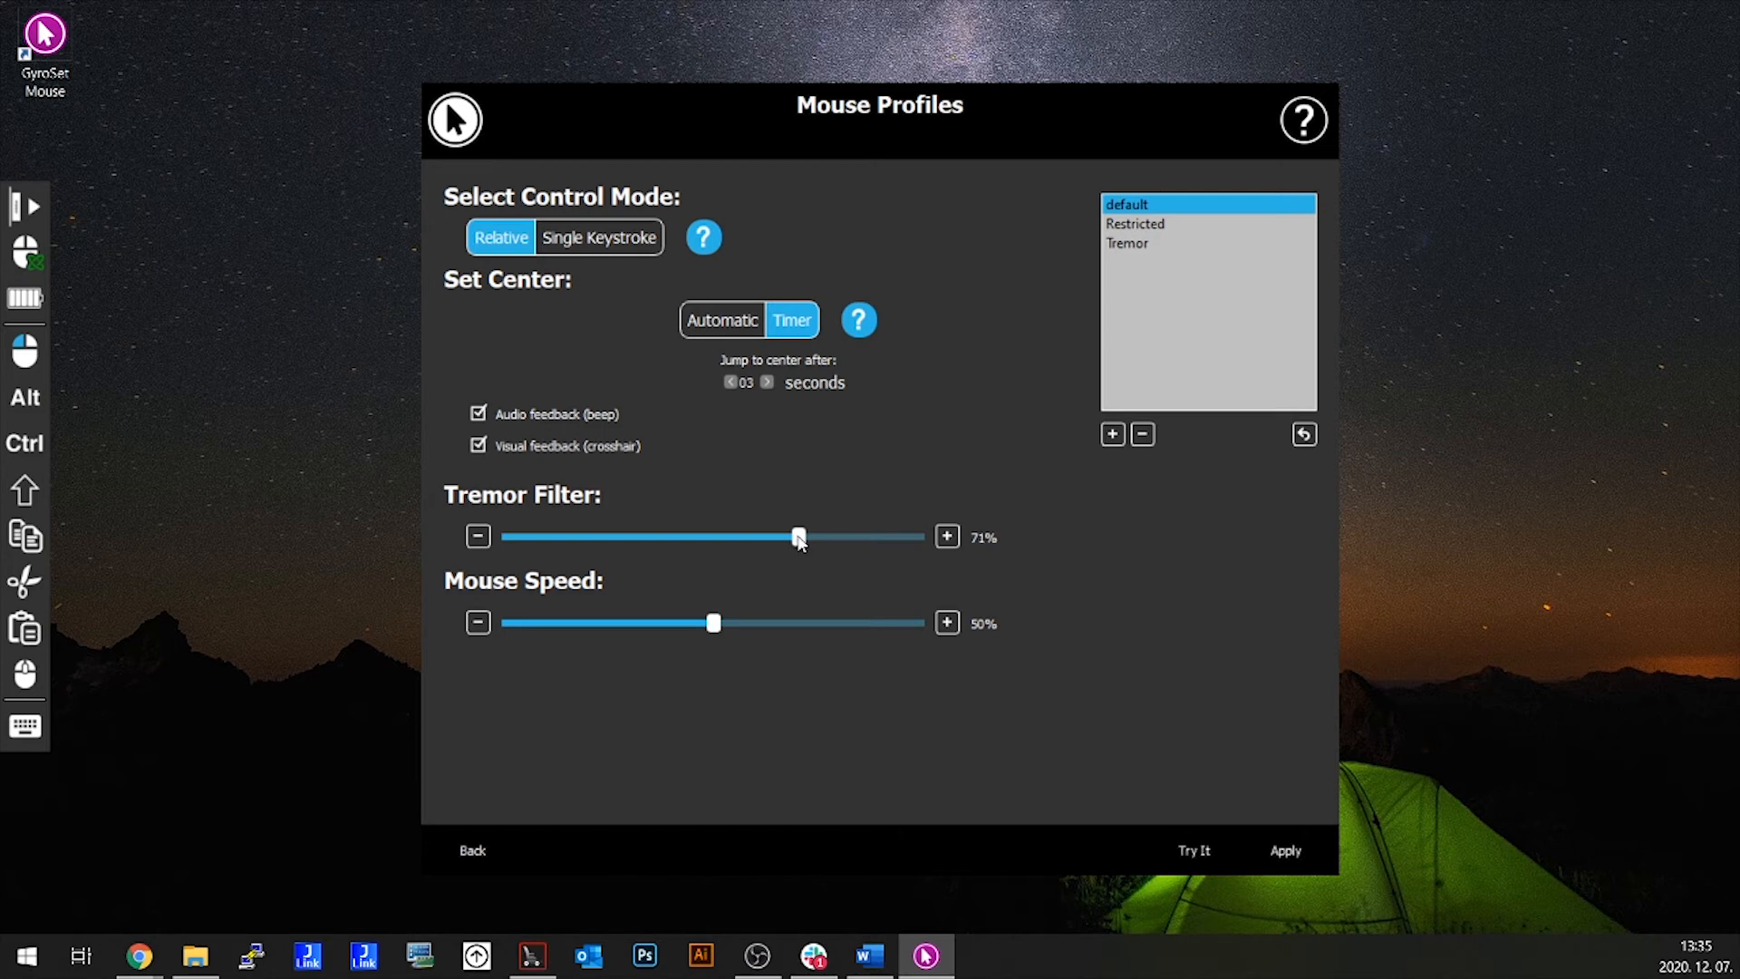
pyautogui.moveTo(998, 618)
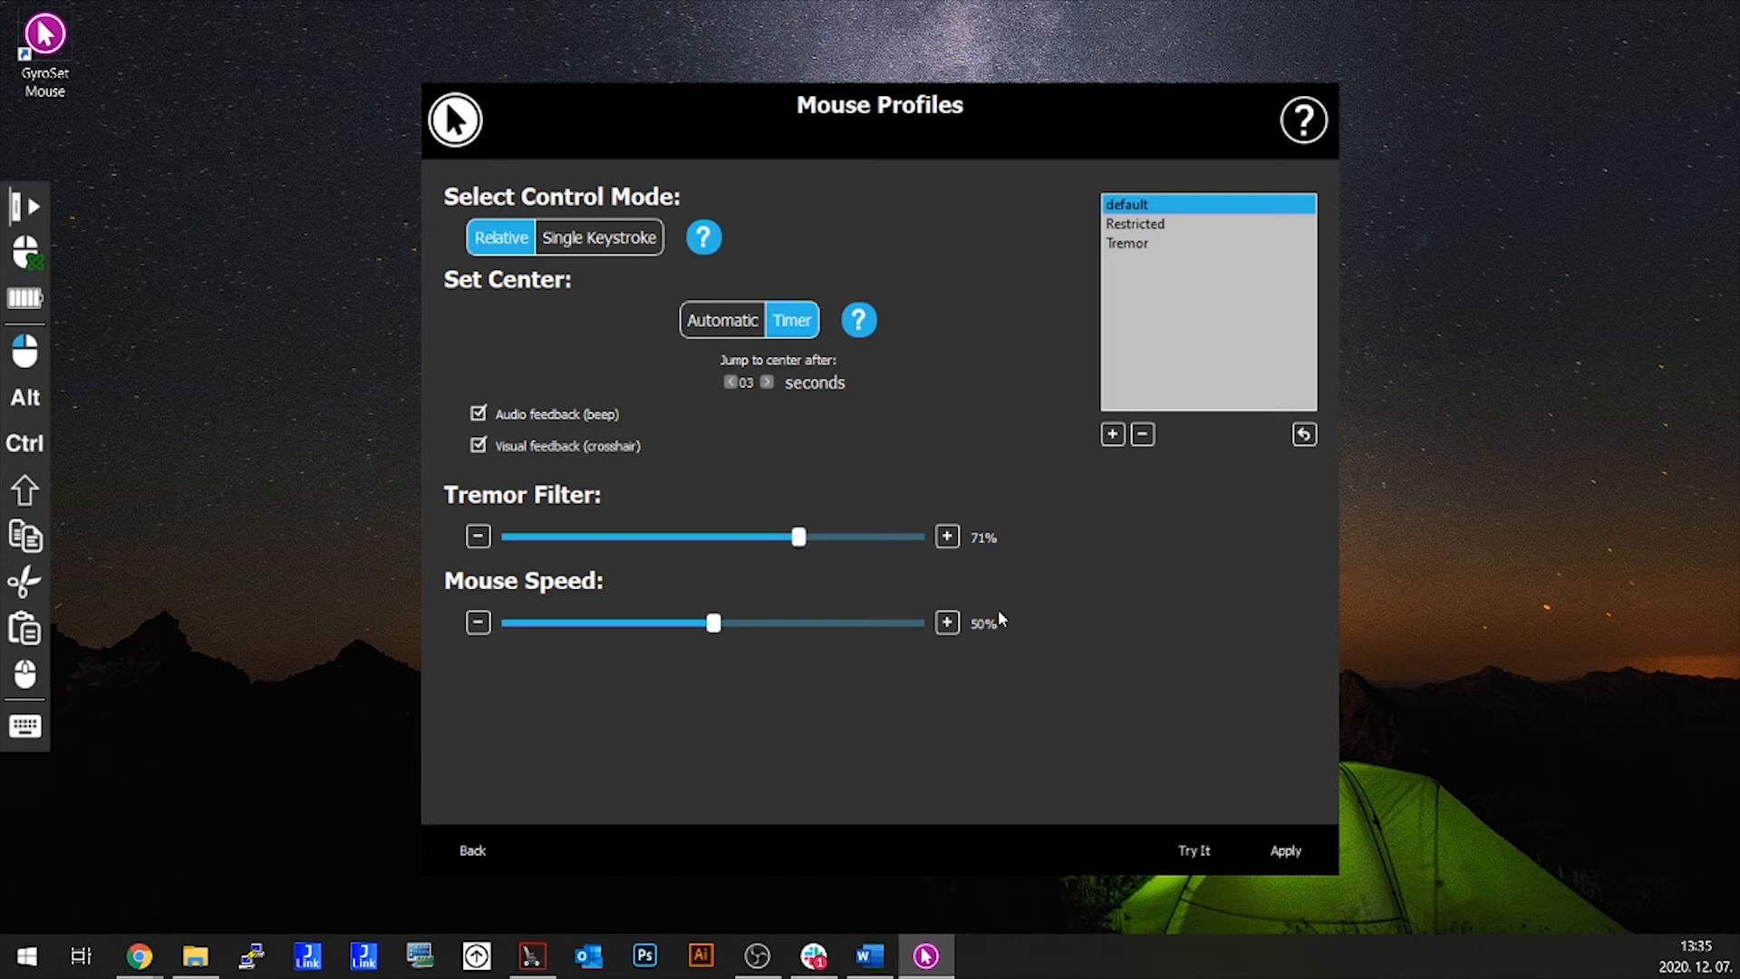
pyautogui.moveTo(536, 674)
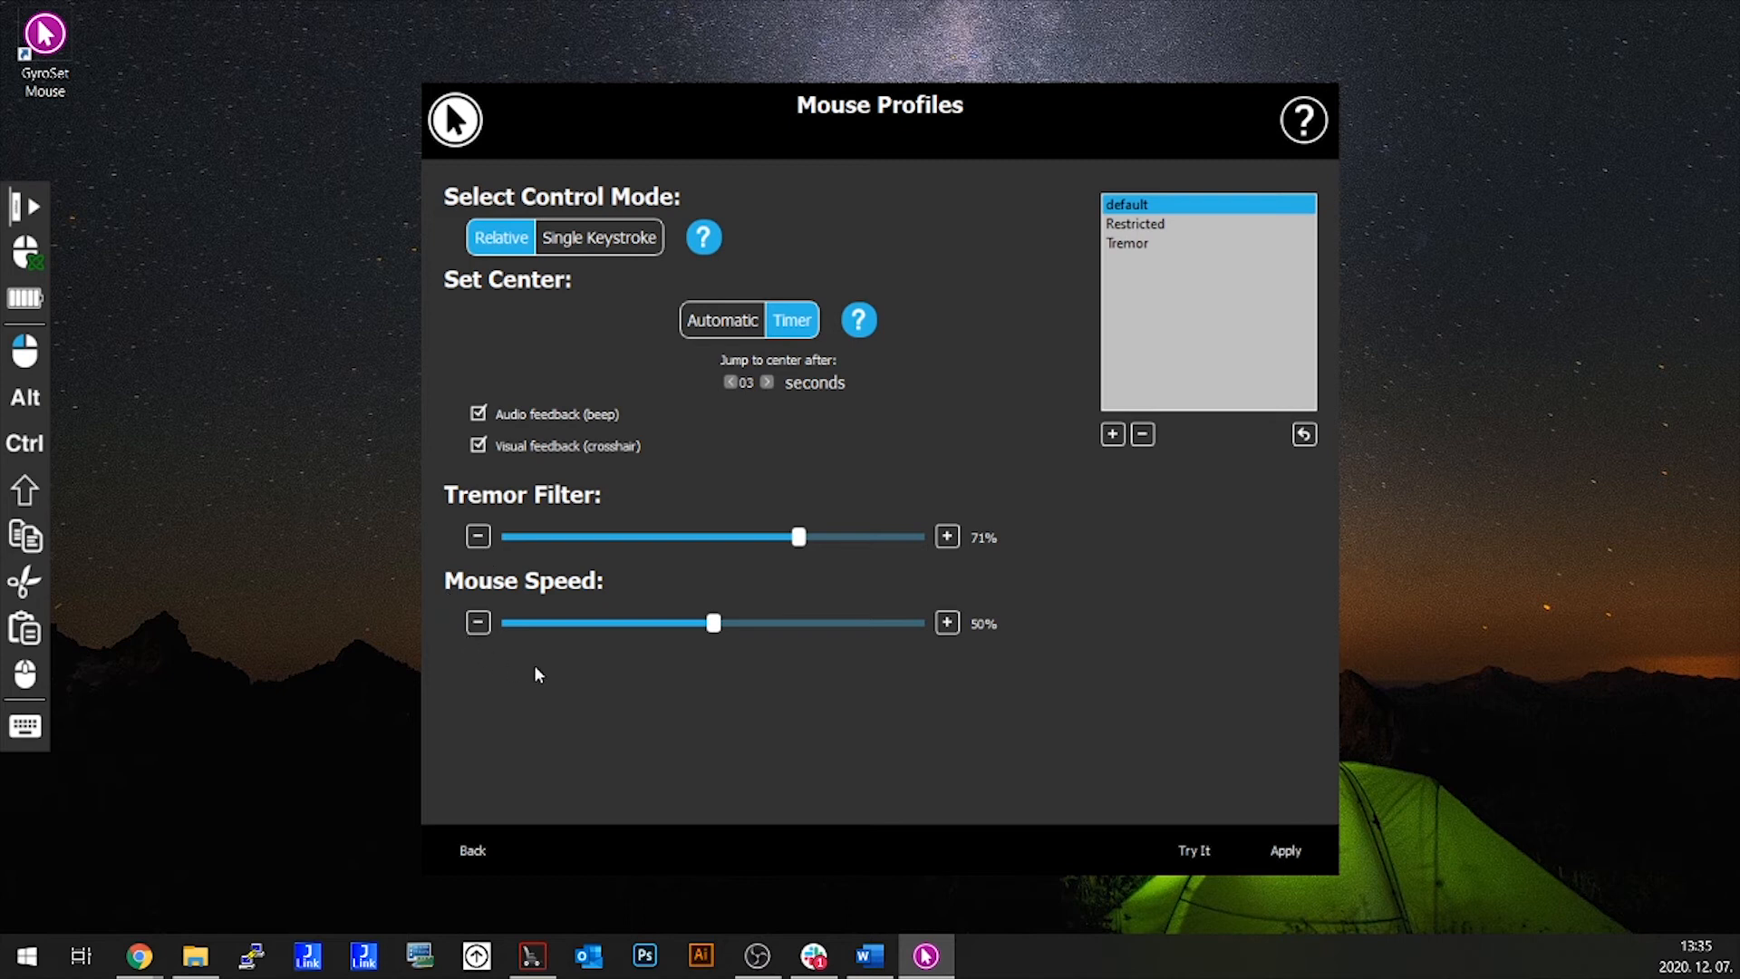
pyautogui.moveTo(690, 646)
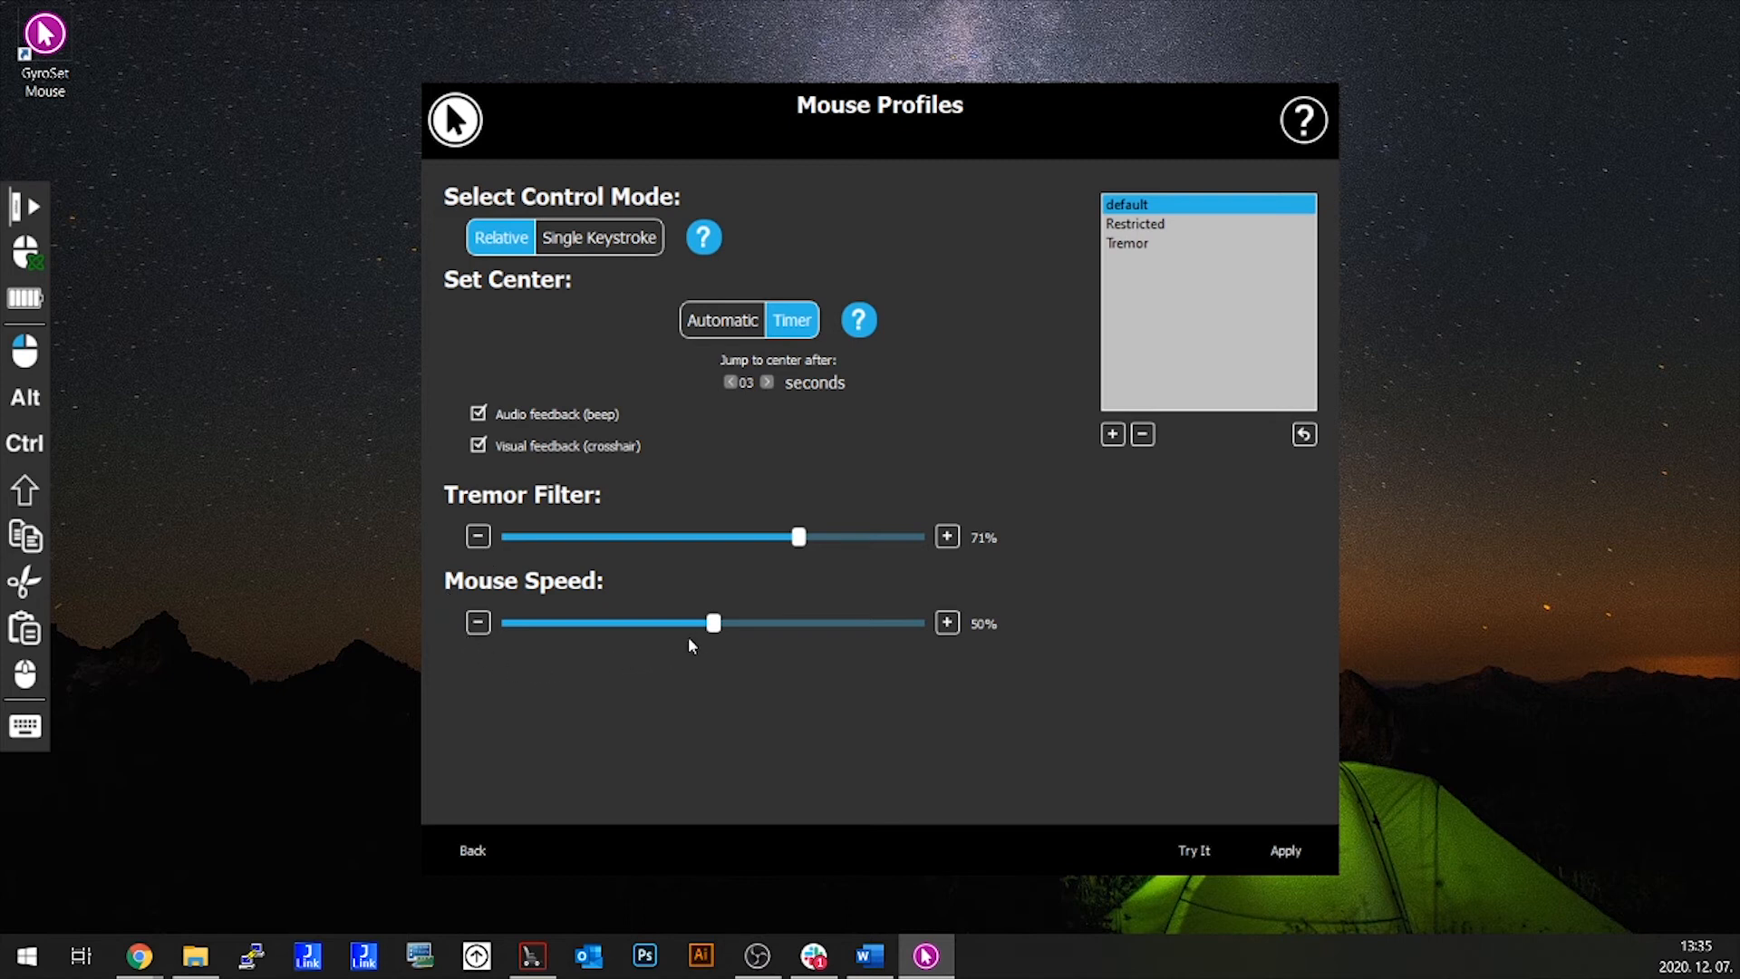
pyautogui.moveTo(714, 623)
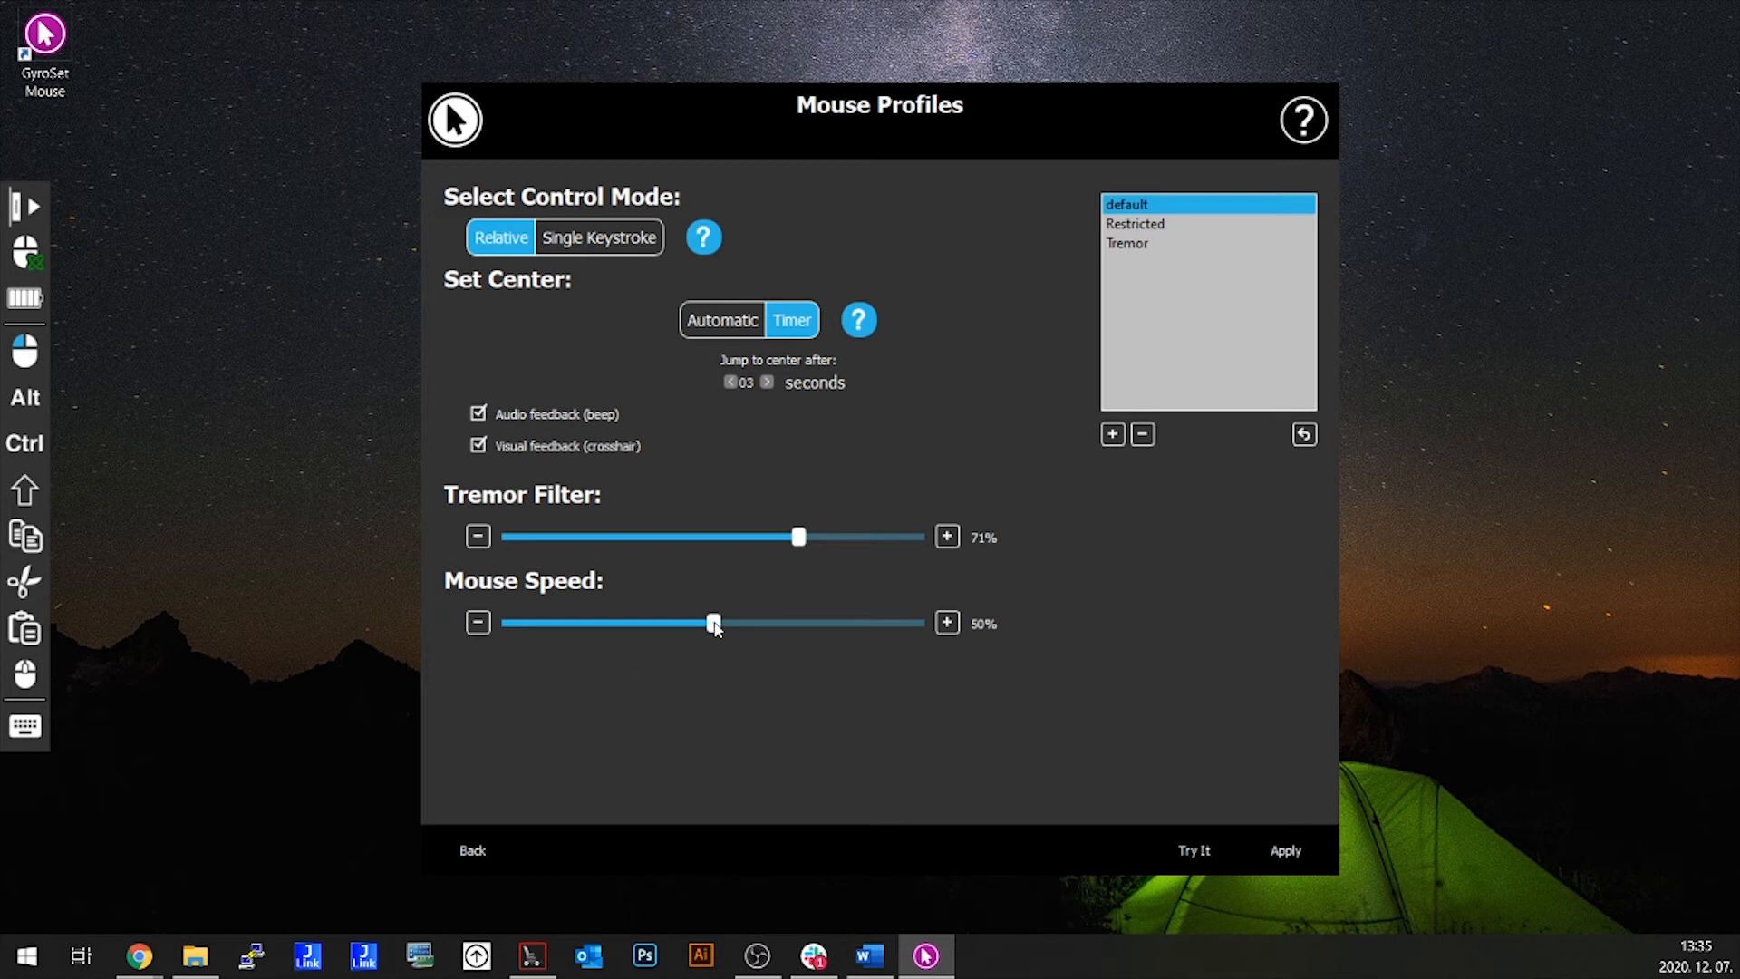
pyautogui.moveTo(714, 623); pyautogui.dragTo(677, 622)
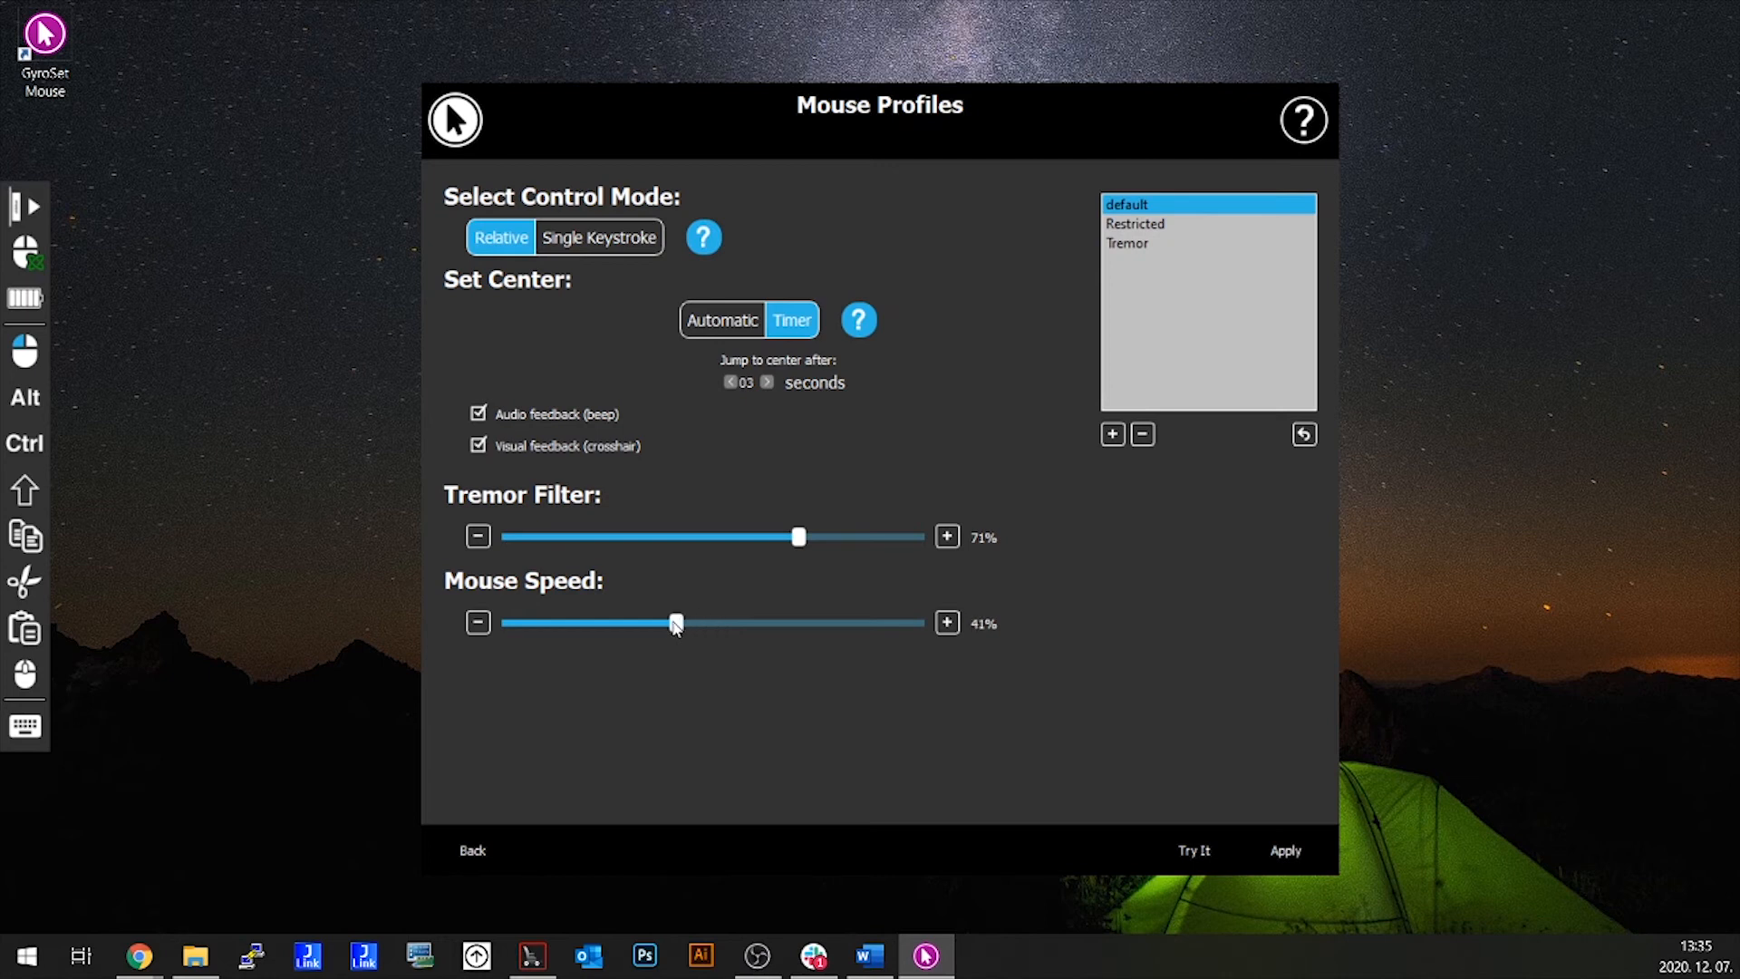
pyautogui.moveTo(677, 623); pyautogui.dragTo(607, 623)
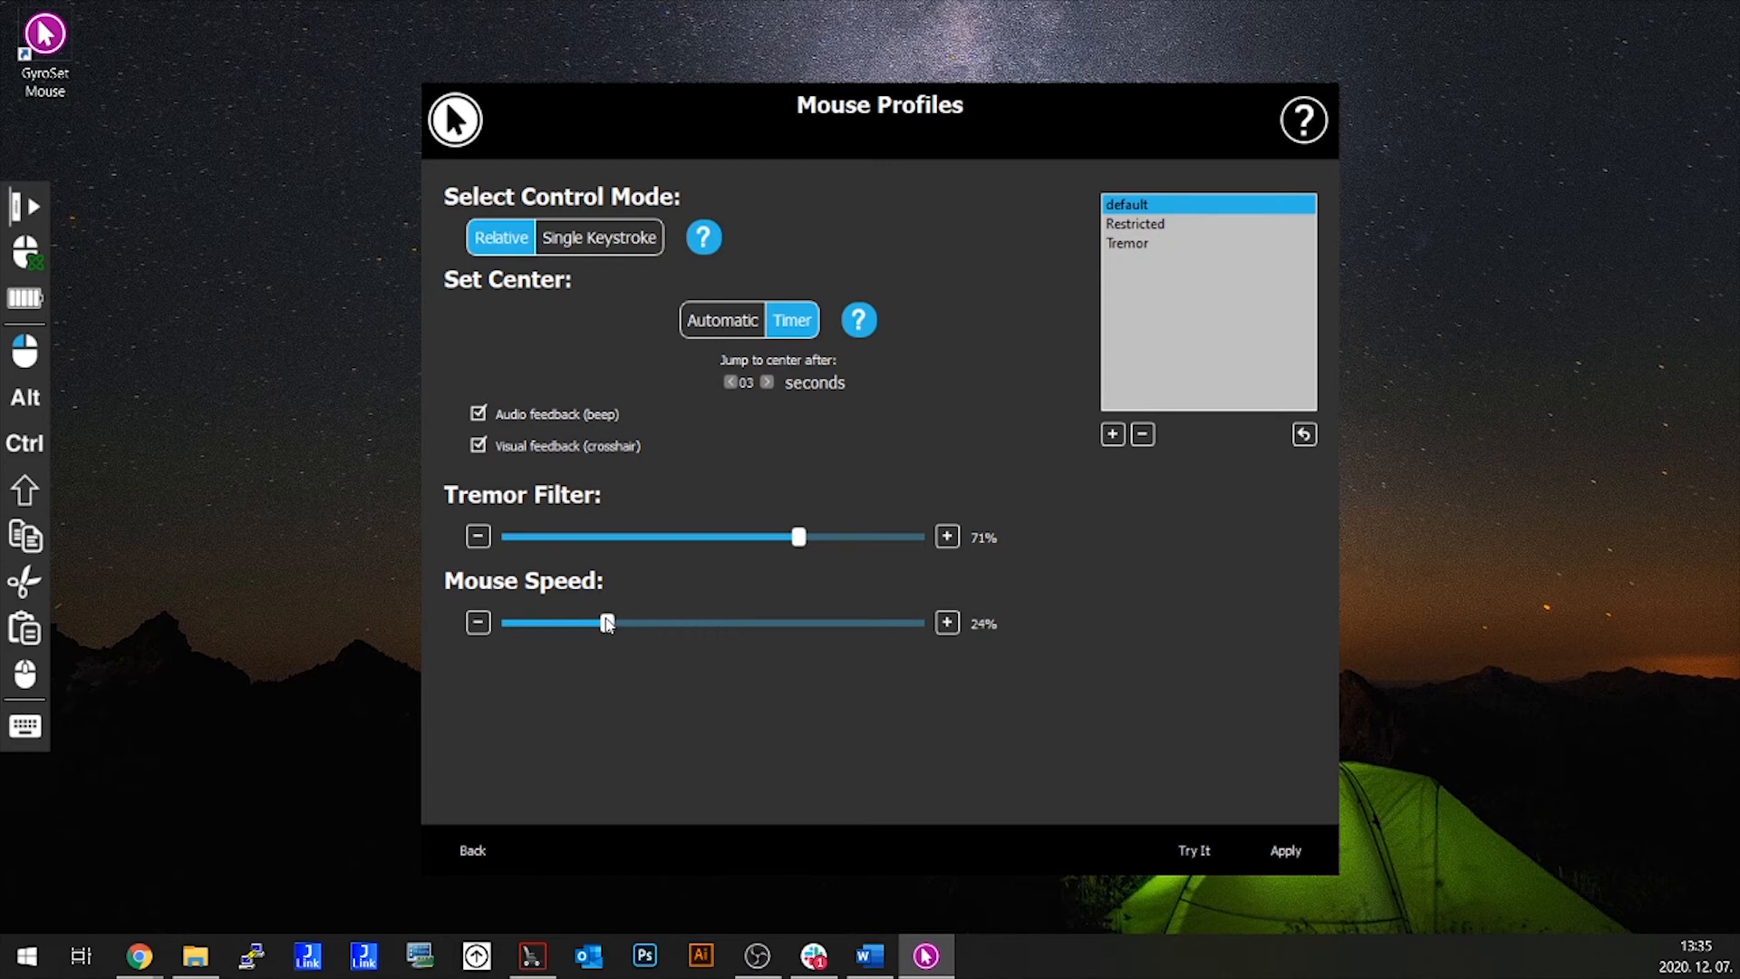
pyautogui.moveTo(1133, 477)
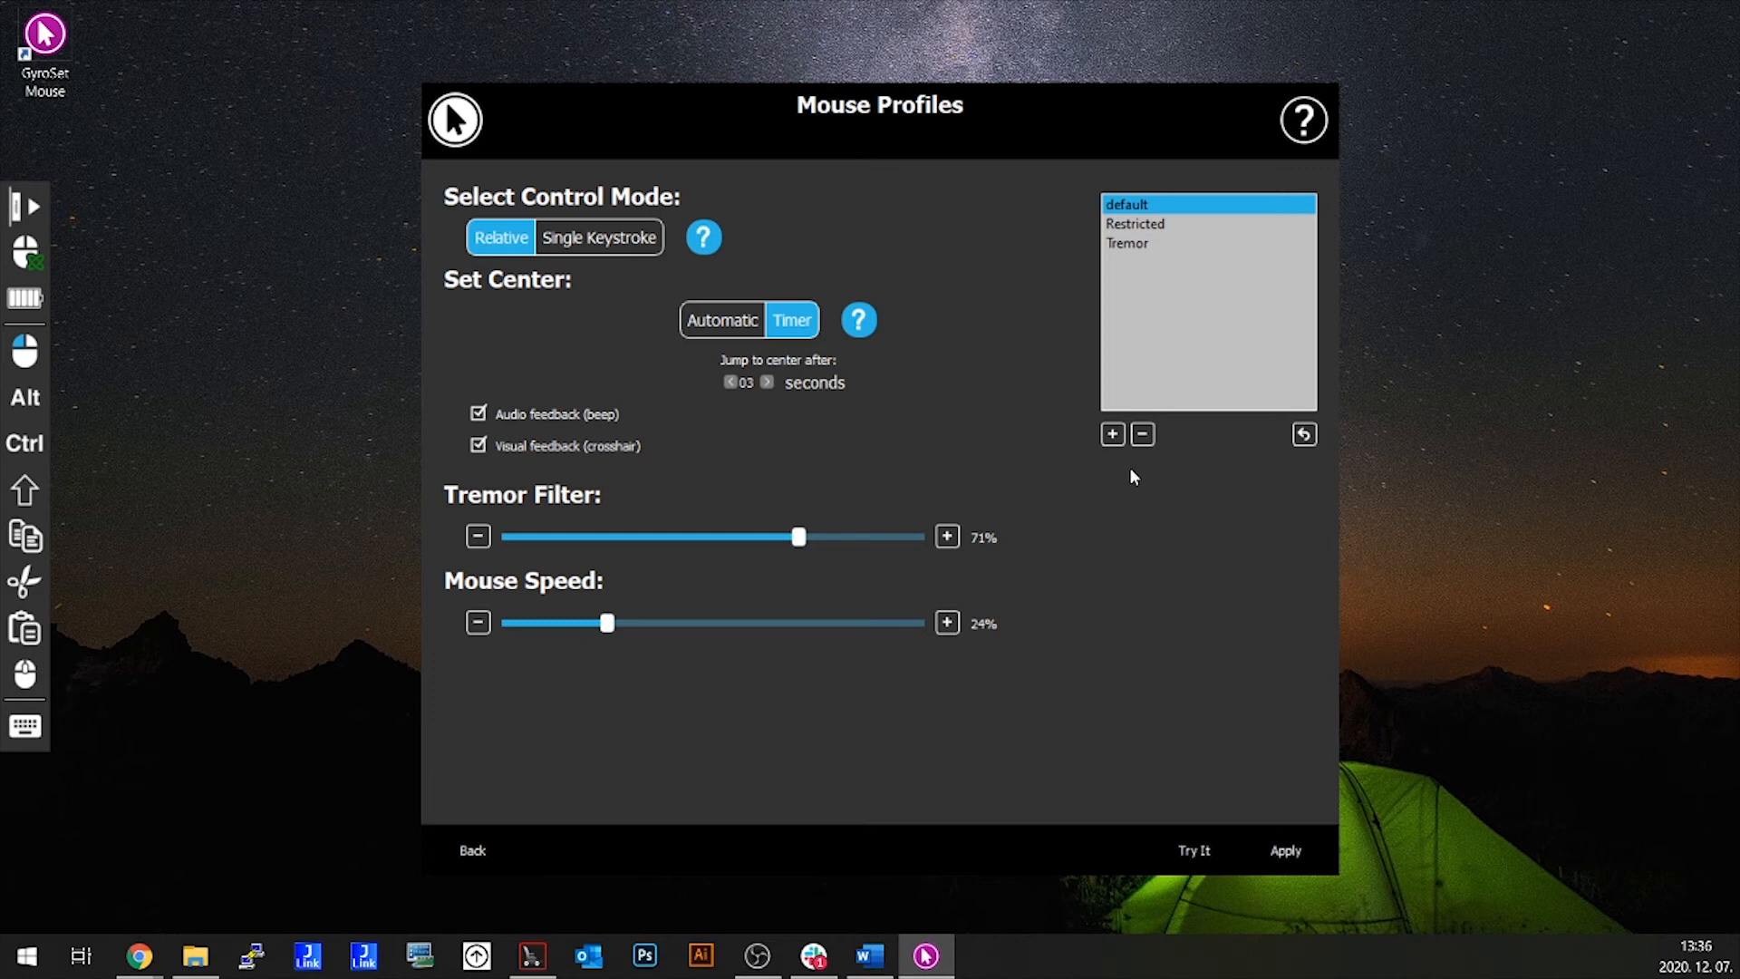
pyautogui.moveTo(1204, 228)
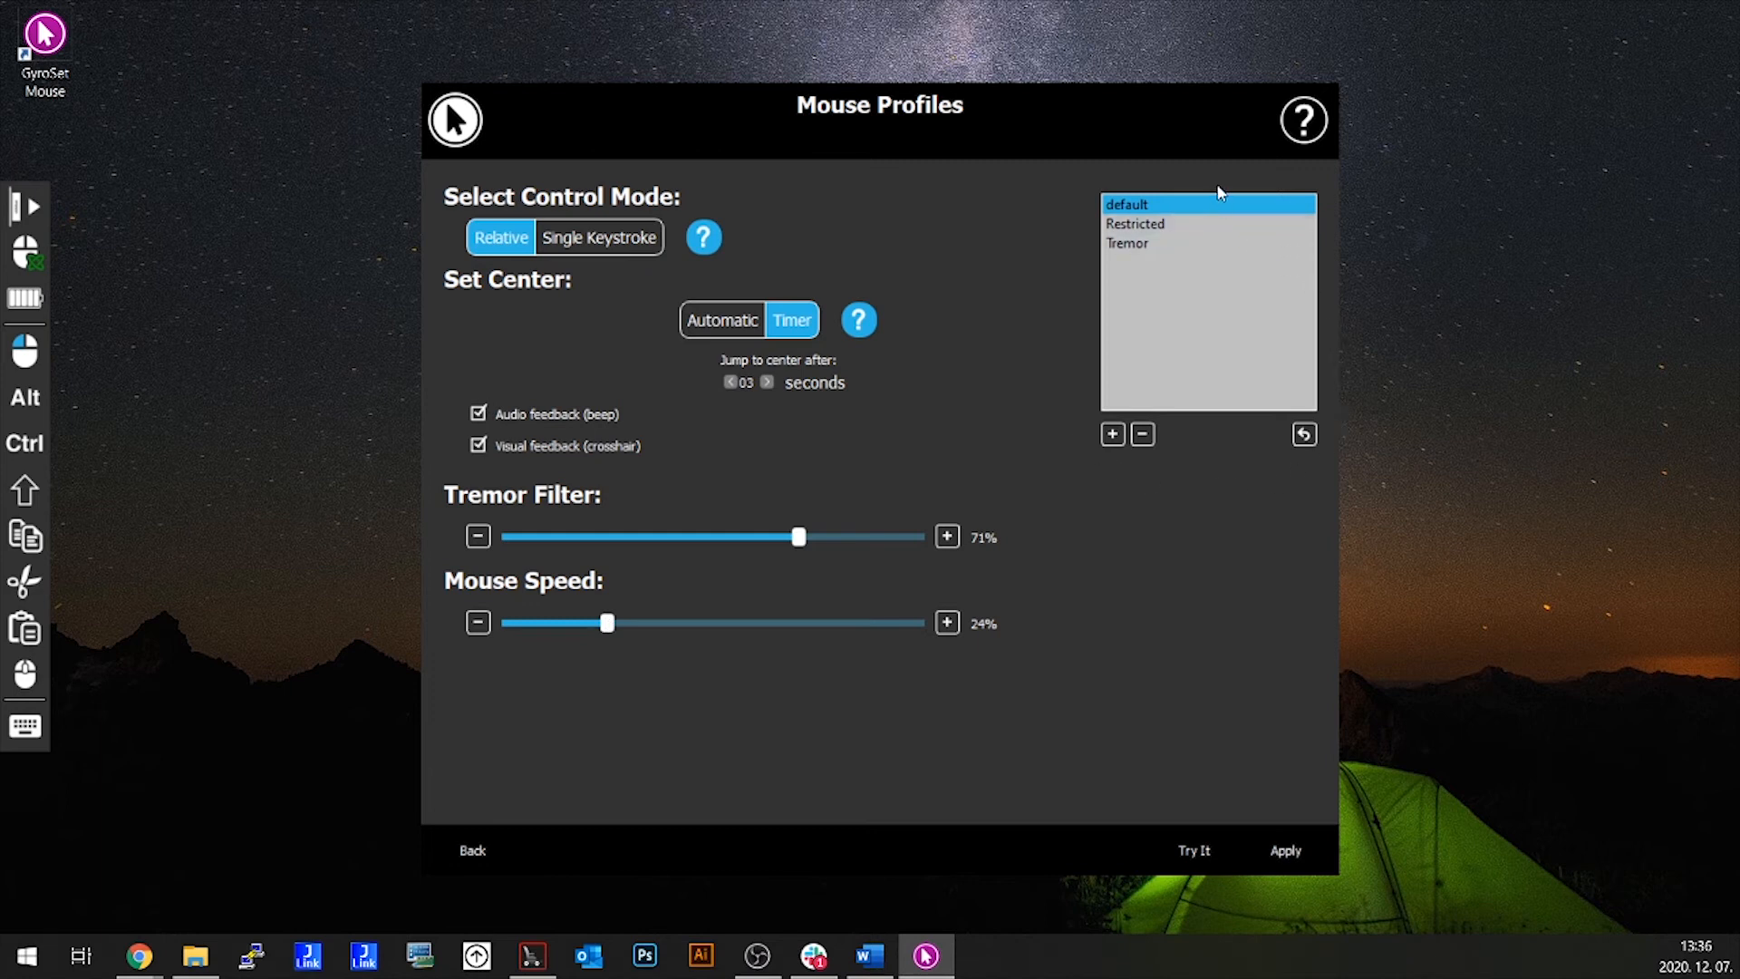
pyautogui.moveTo(1206, 199)
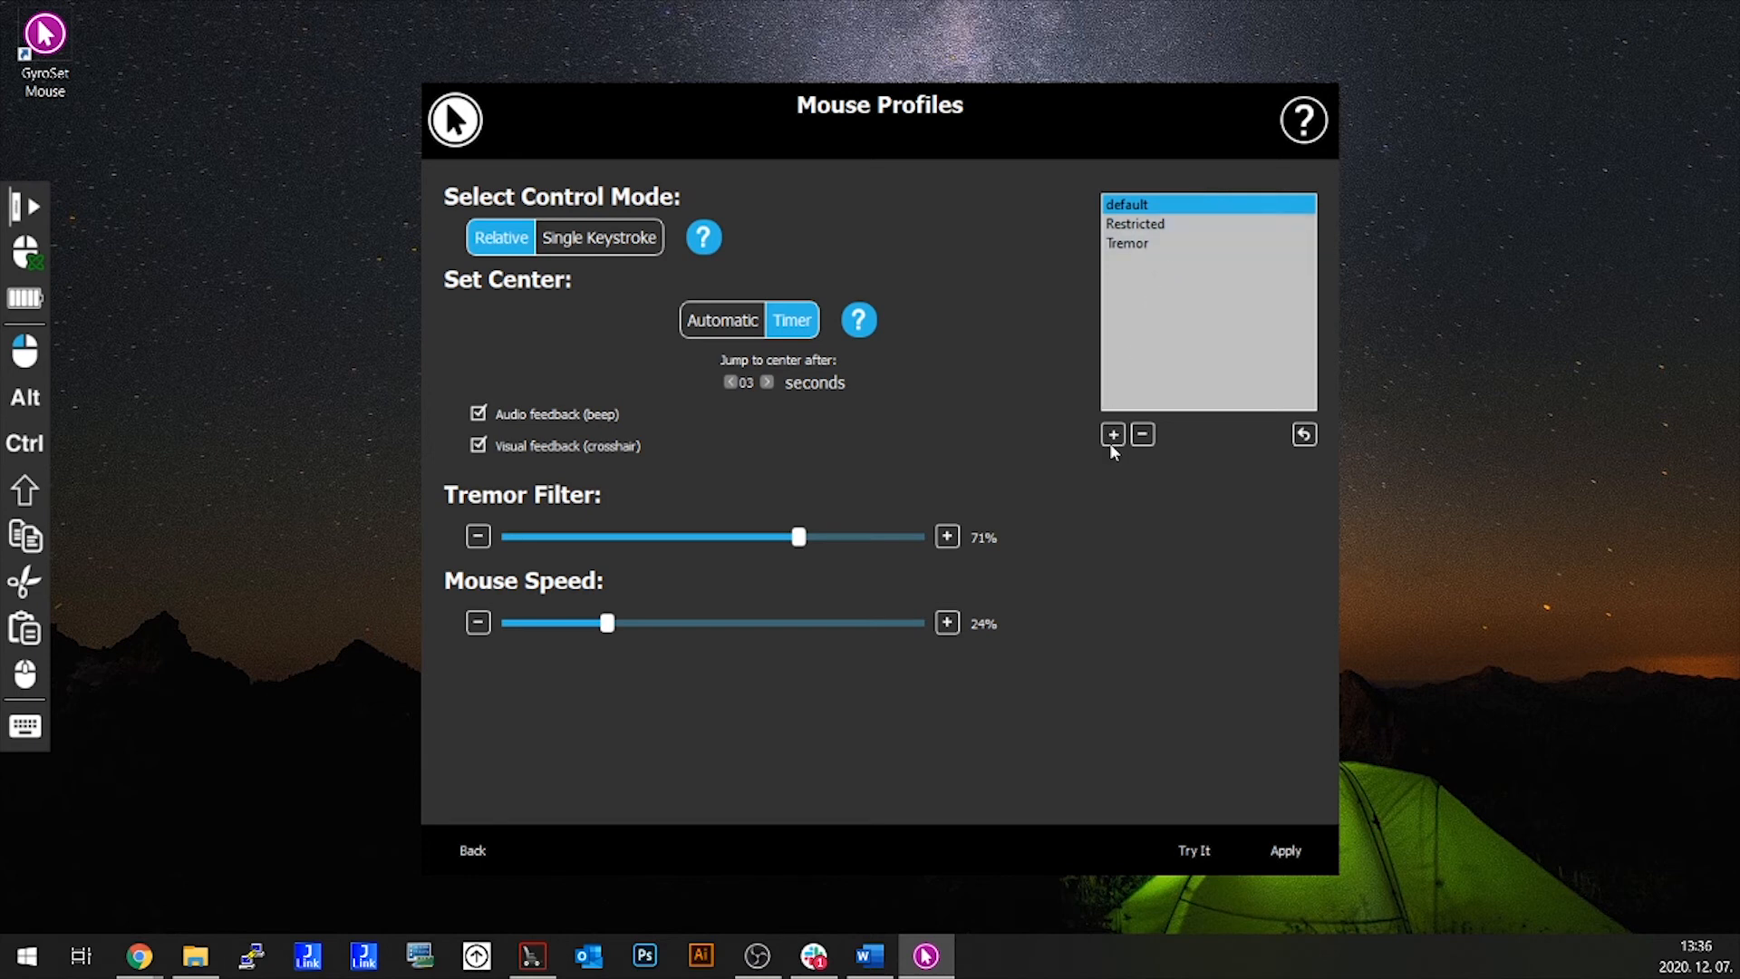
pyautogui.click(1112, 434)
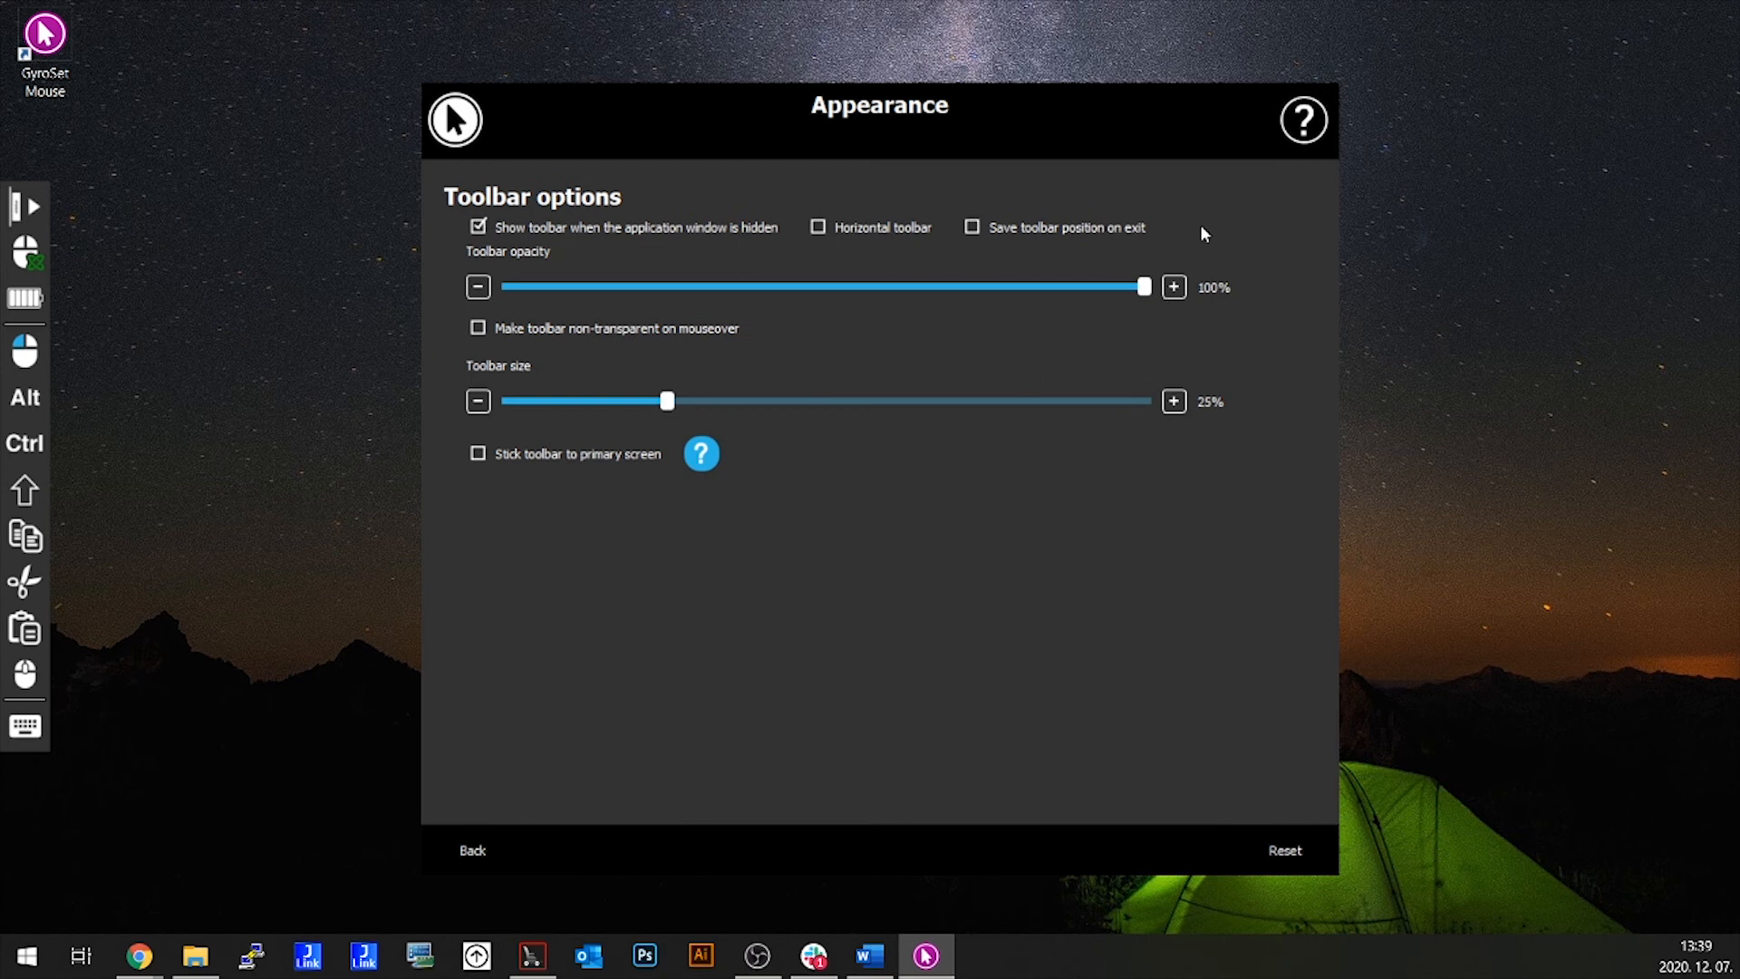
# - Enable 'Stick toolbar to primary screen' in Appearance, then view the GyroSet Status page
pyautogui.click(478, 453)
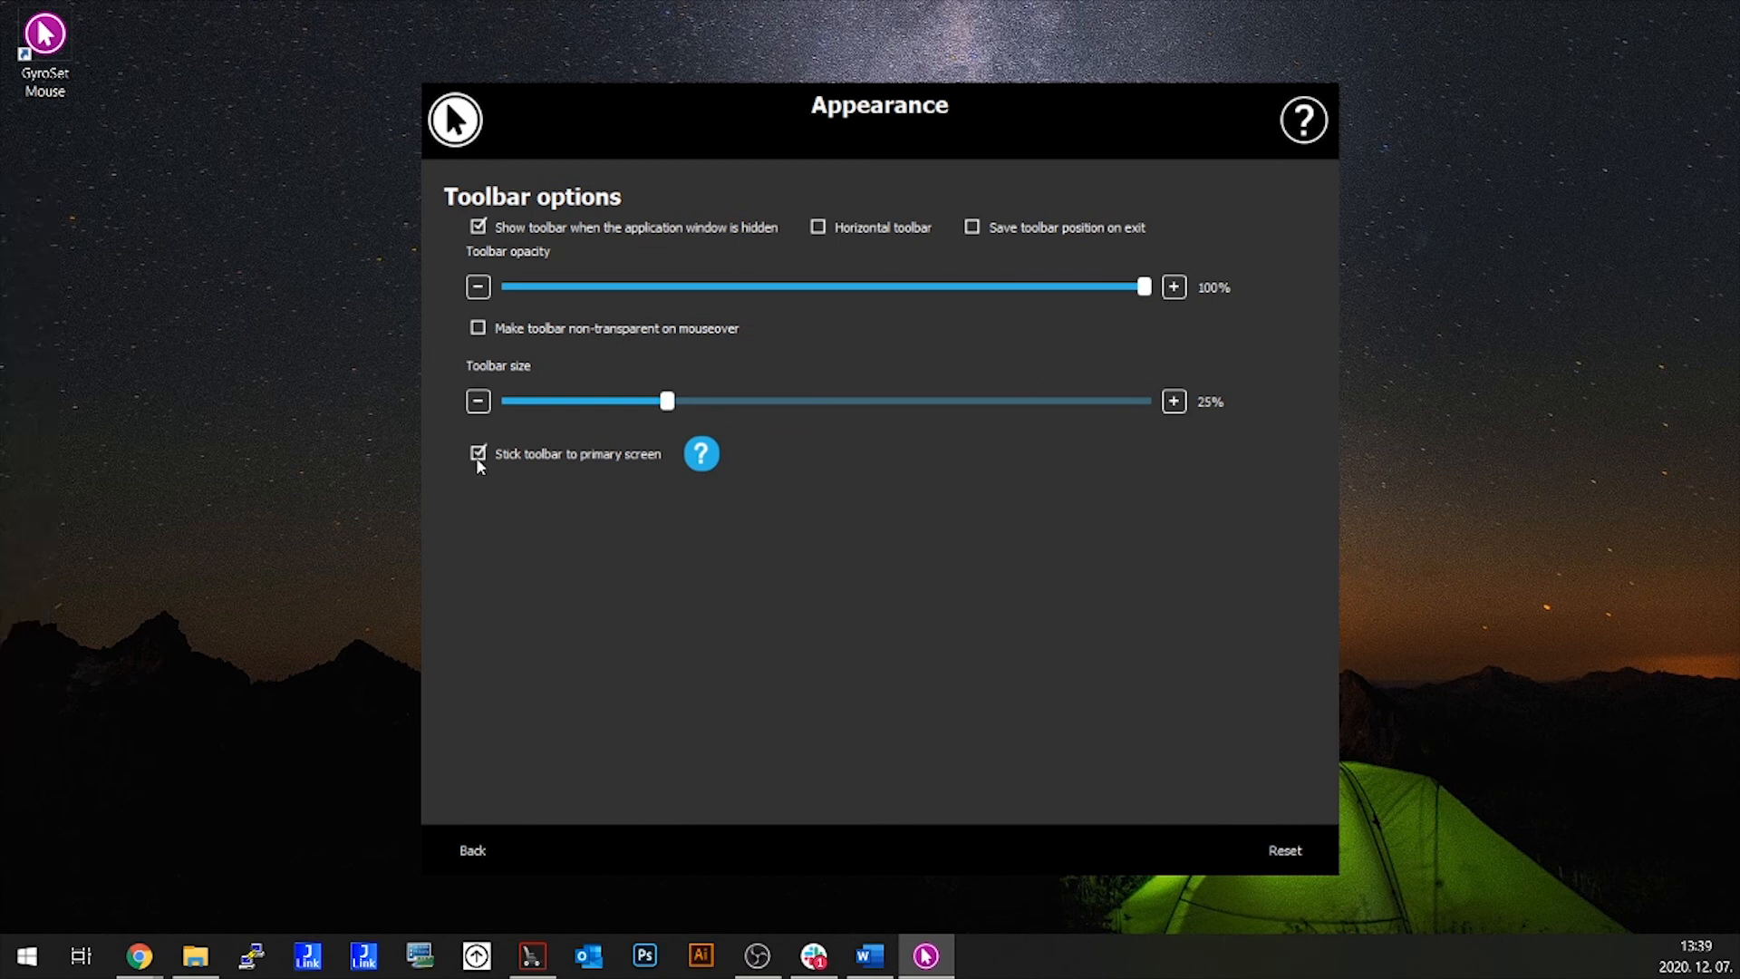
pyautogui.moveTo(478, 494)
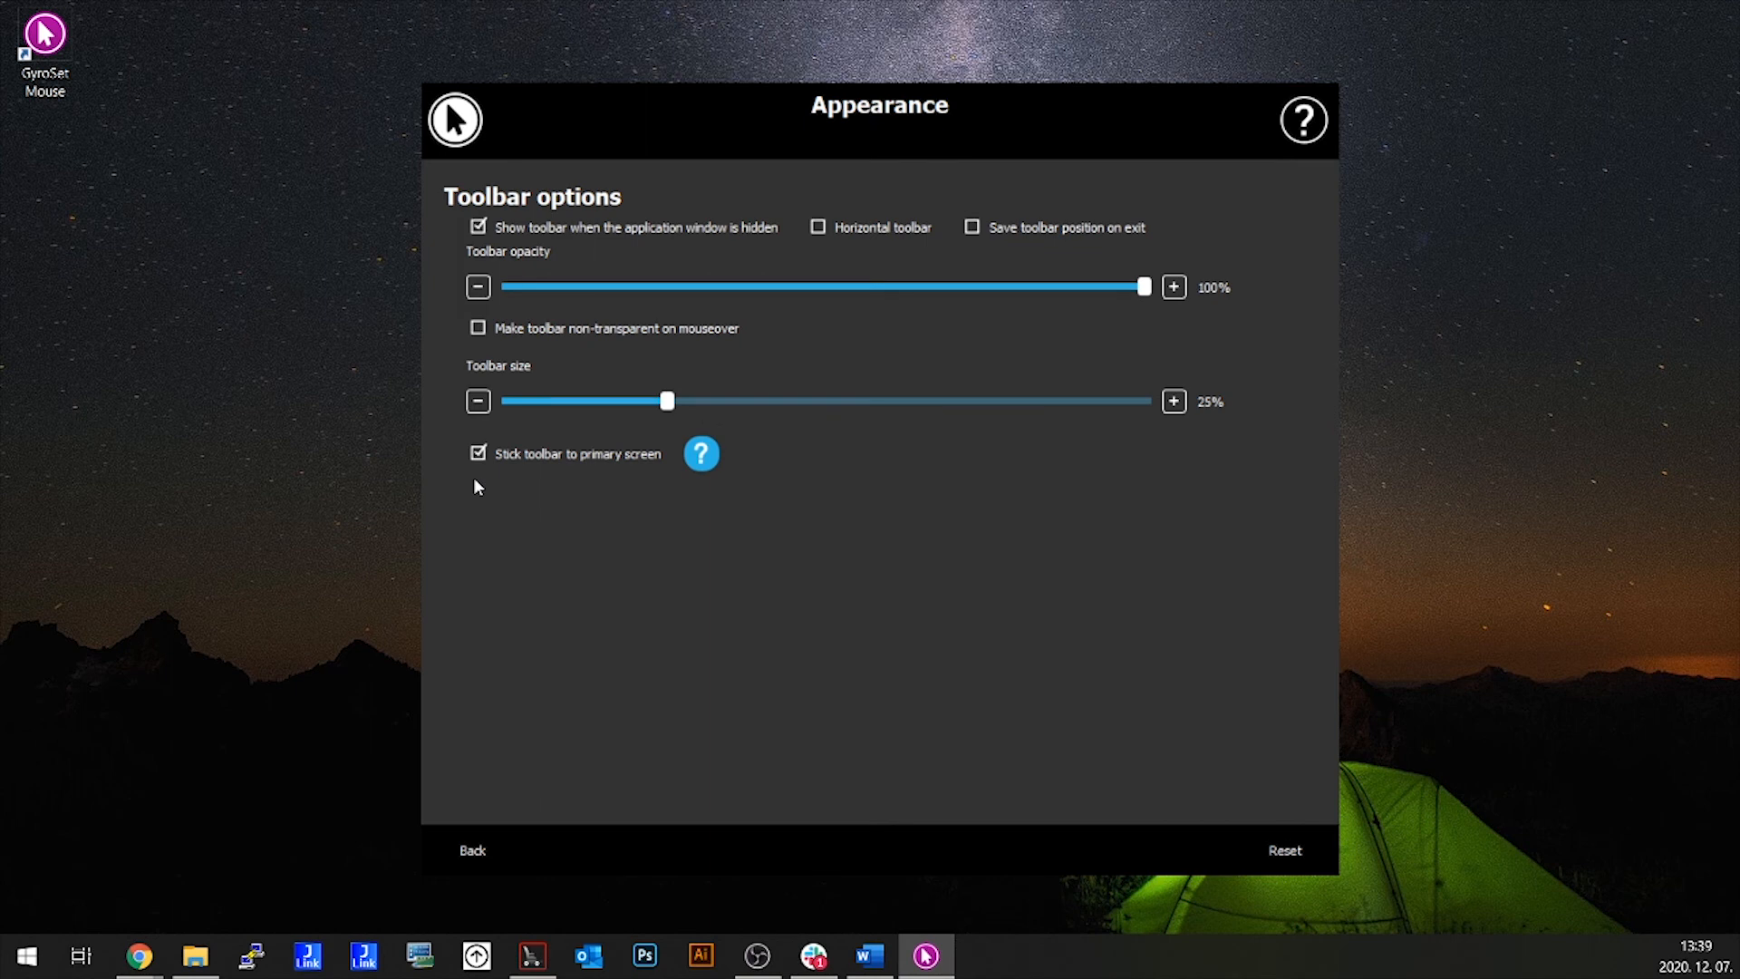
pyautogui.click(471, 849)
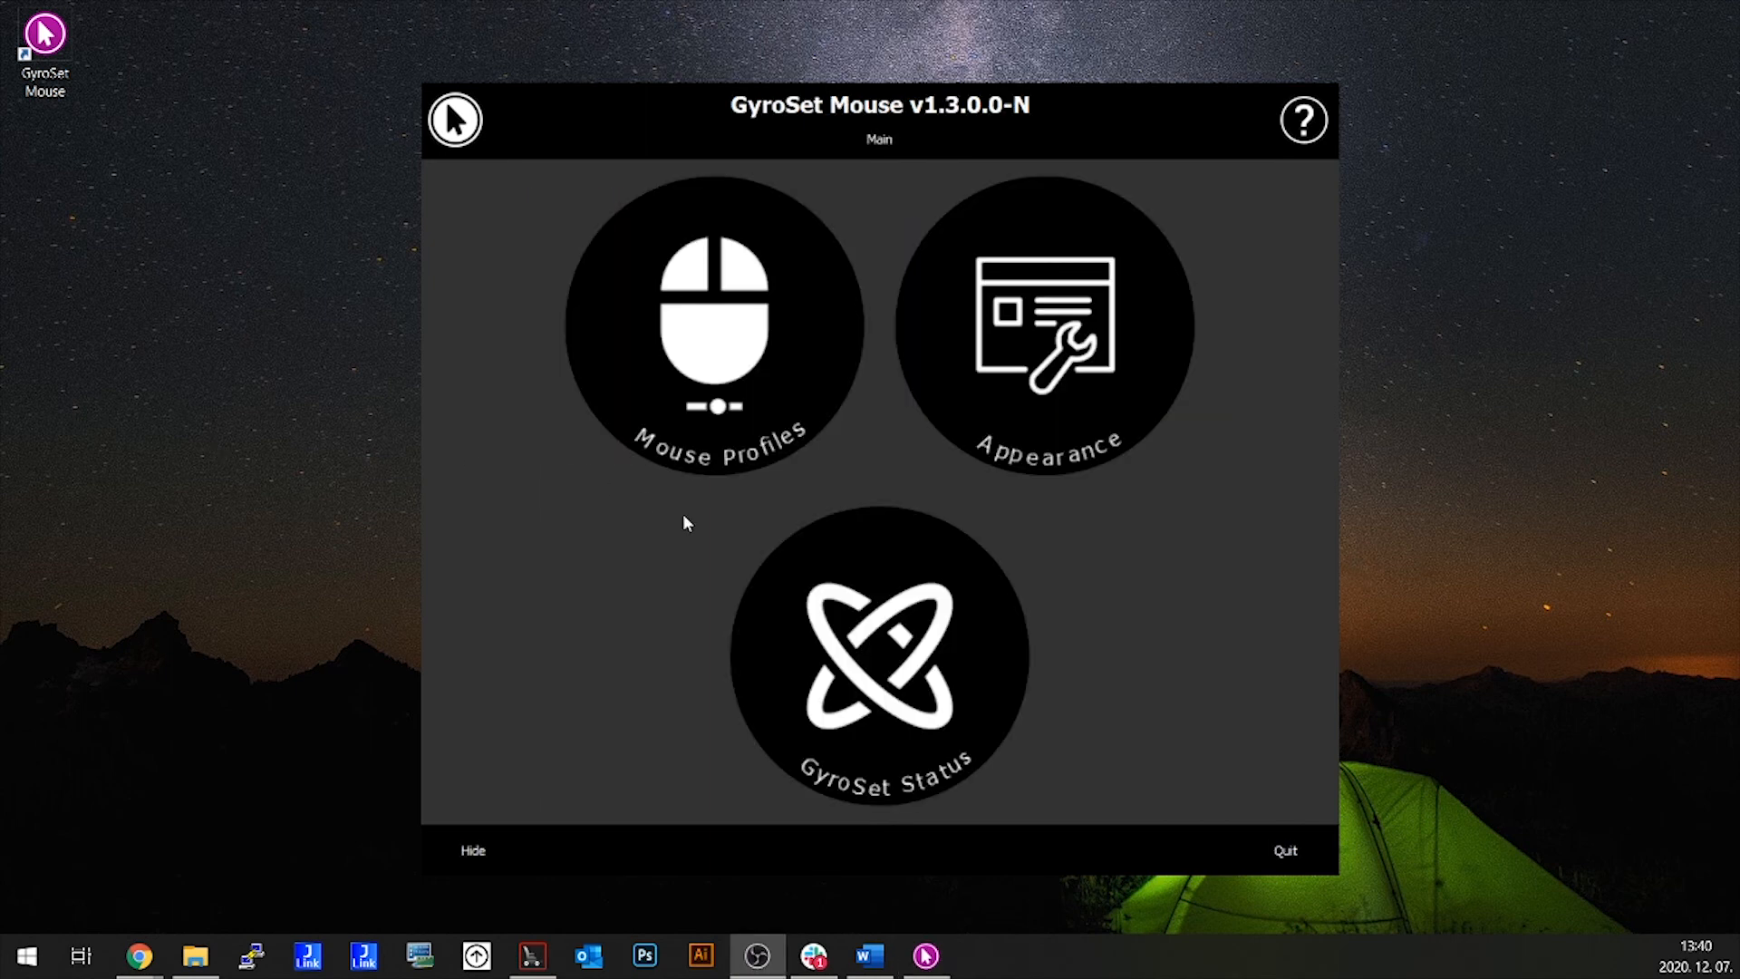
pyautogui.click(878, 661)
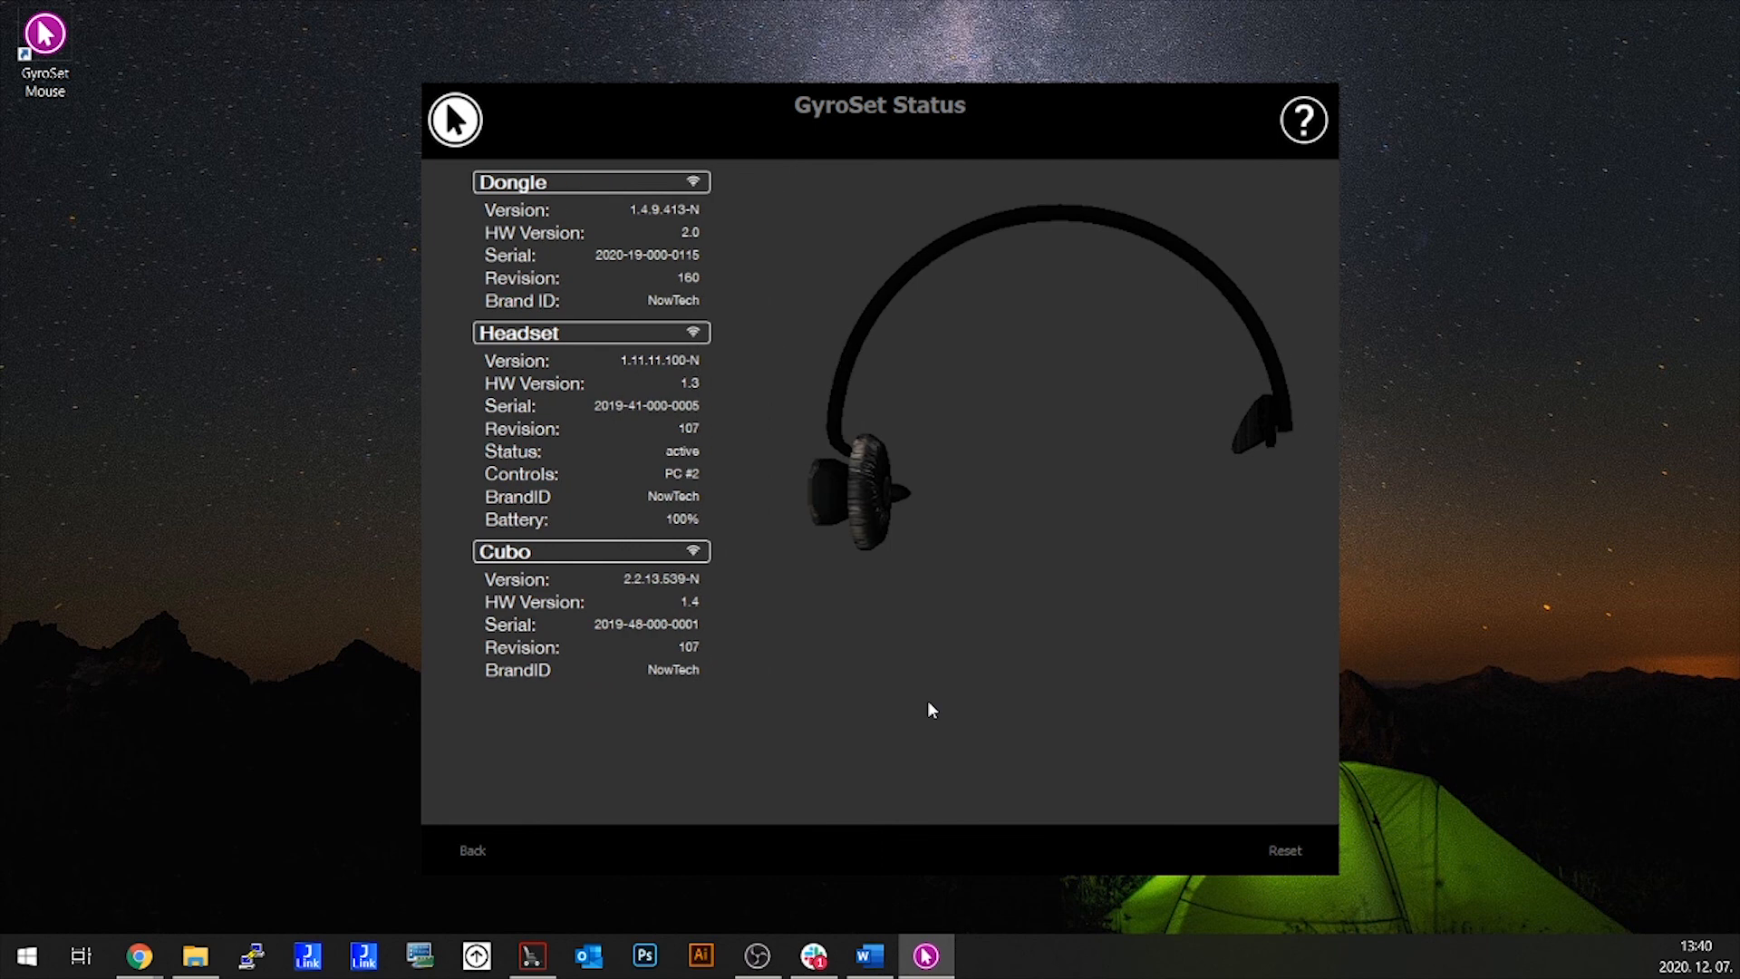